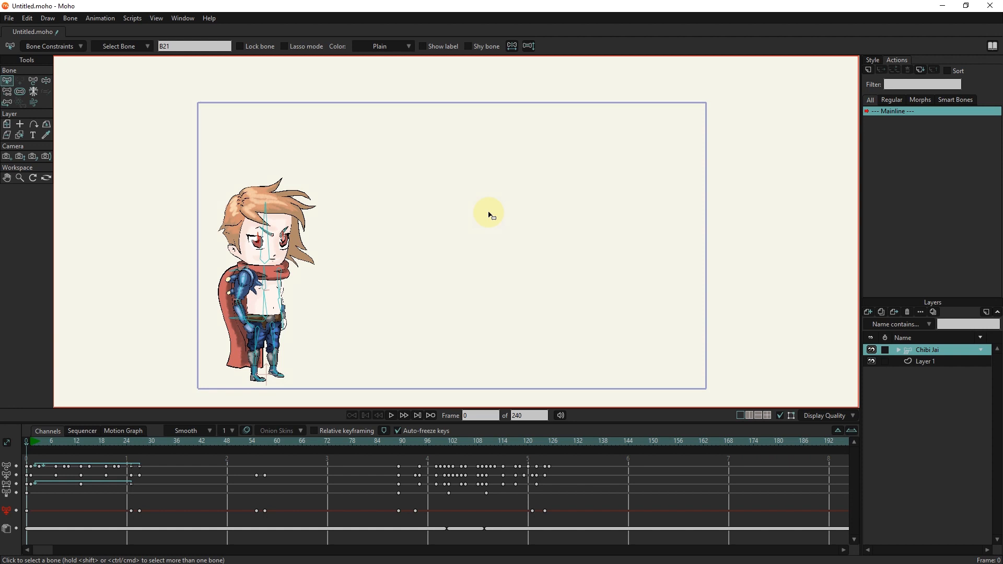
Step: Add an Energy Cloud particle effect from the Scripts menu with colour #0093FA
click(133, 17)
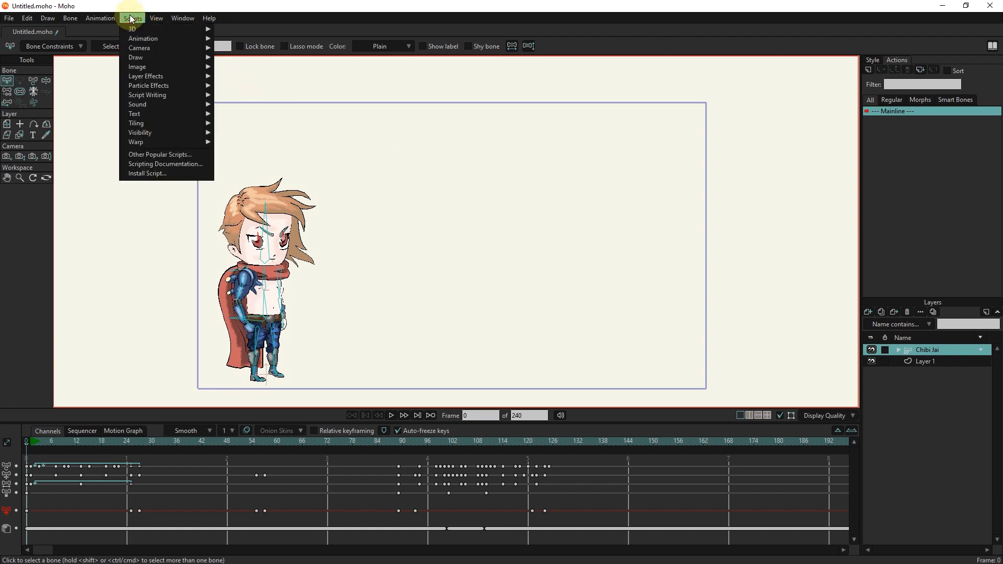
mouse_move(147, 84)
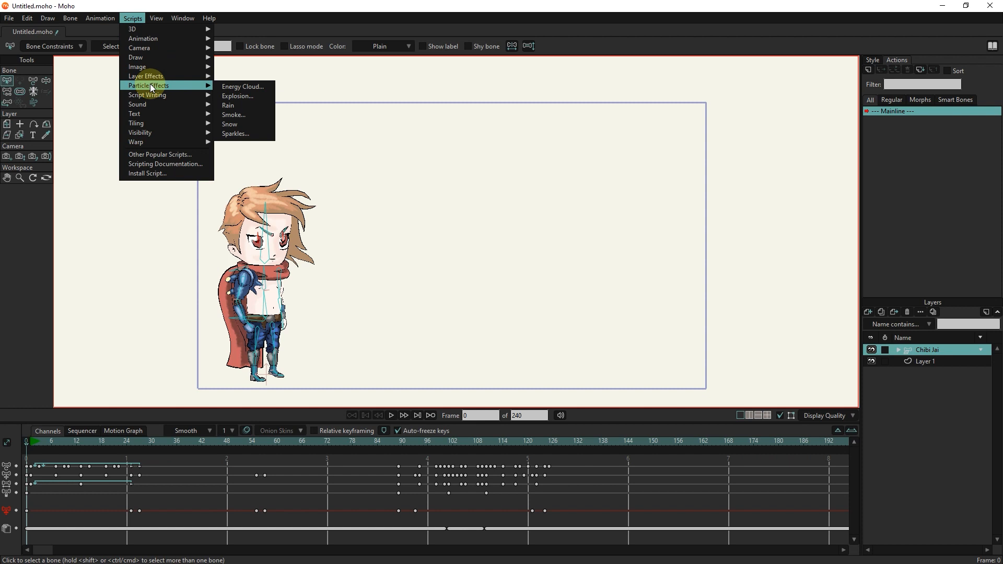
mouse_move(824, 335)
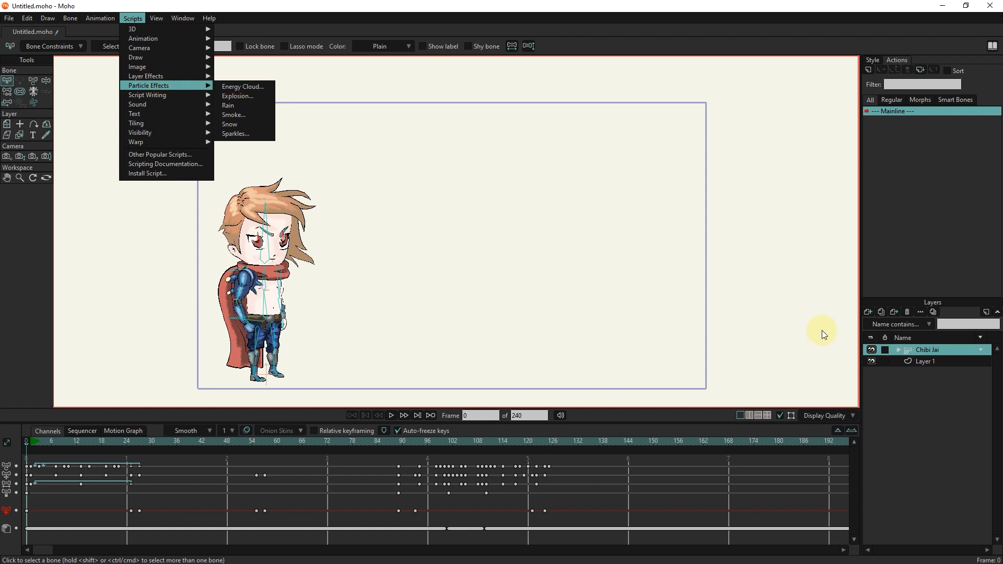
click(242, 87)
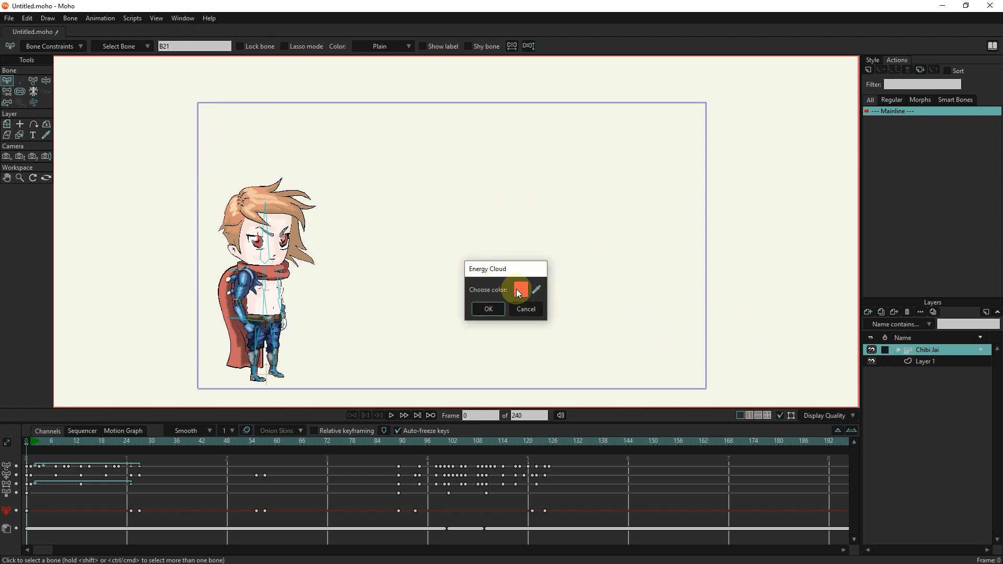
click(519, 290)
text(0093FA)
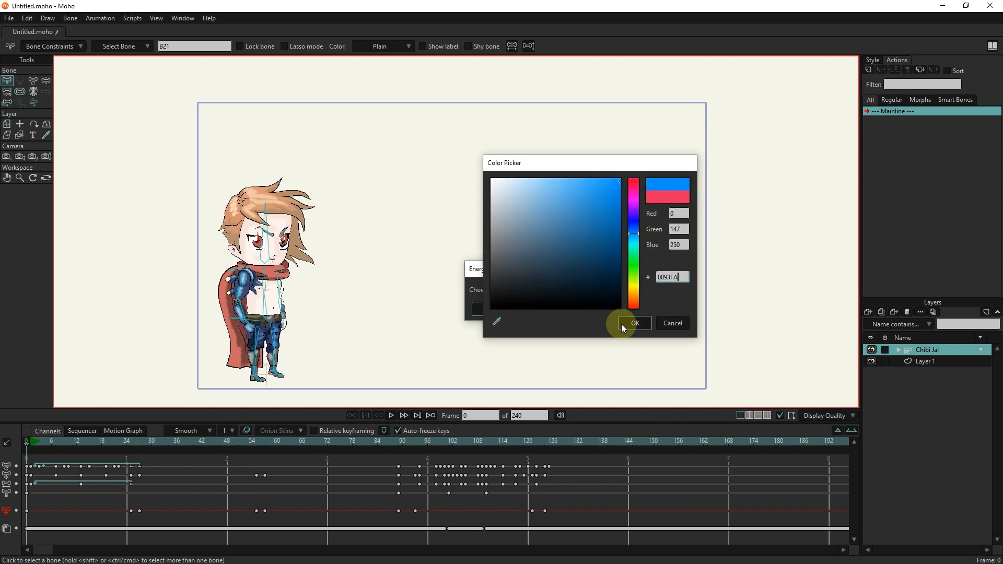
Step: Confirm the blue cloud and transform its layer to the lower right beside the character
click(634, 323)
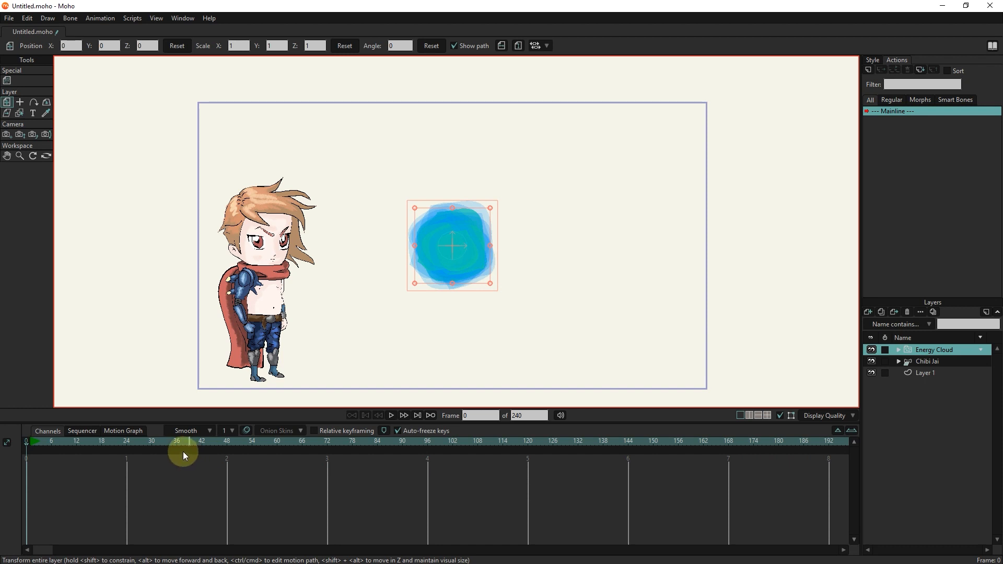
click(132, 440)
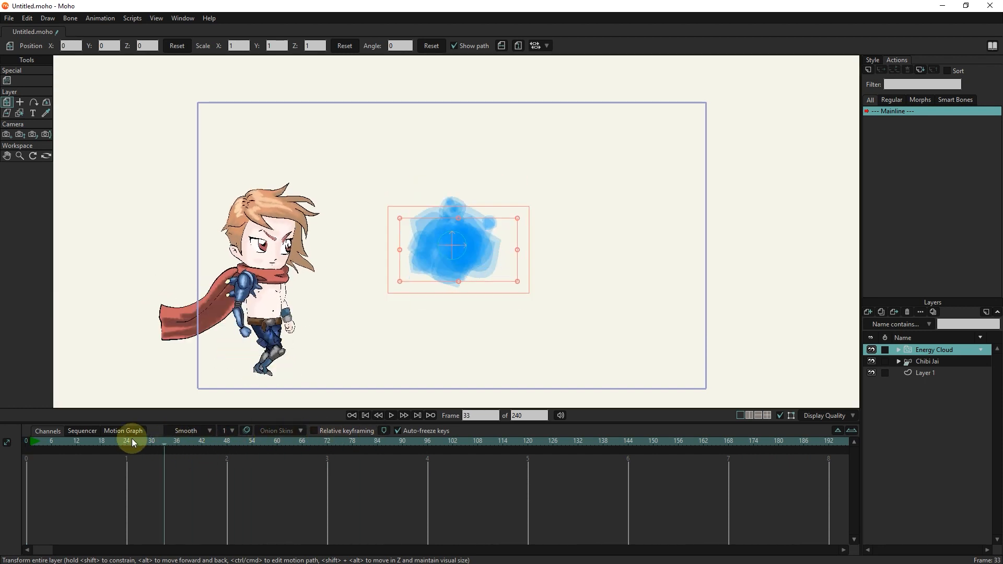
click(365, 414)
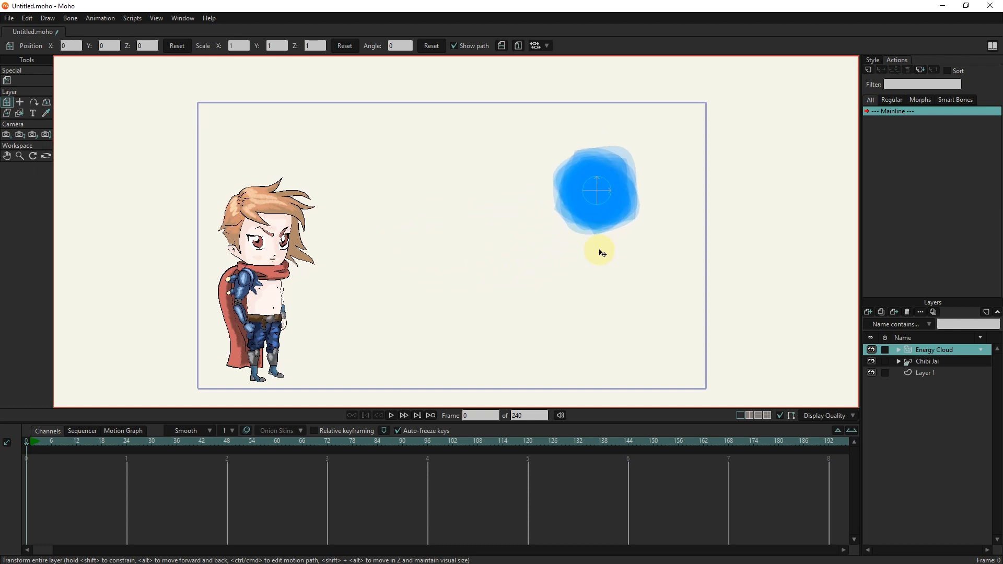
click(178, 455)
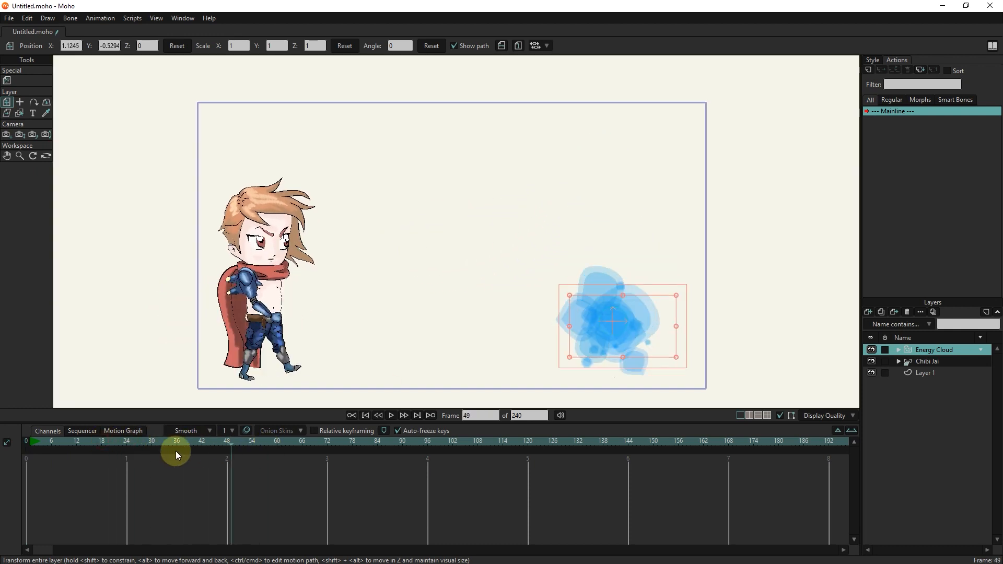
click(365, 416)
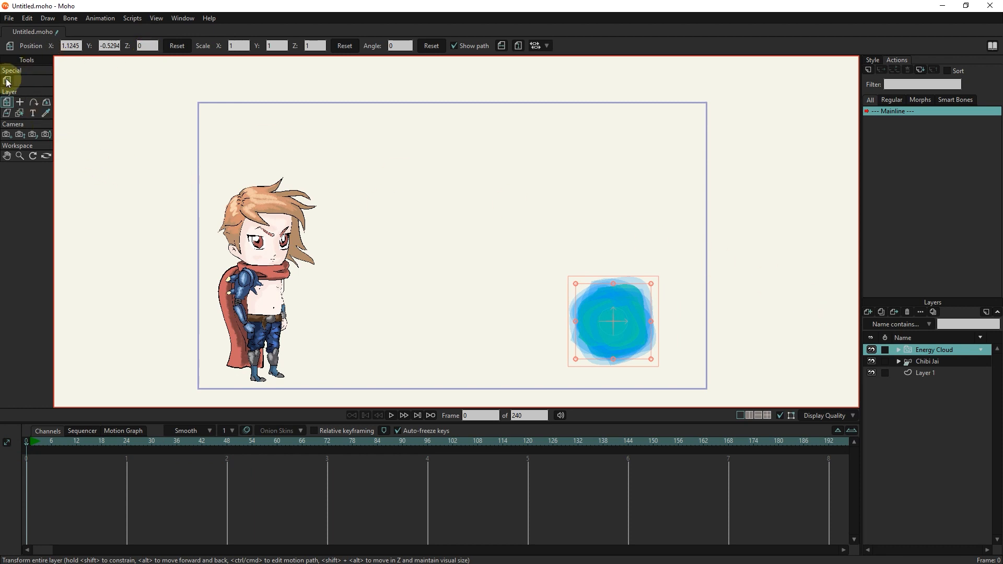
Step: Set the Energy Cloud's particle Source width to 1 in Particle Options
click(7, 80)
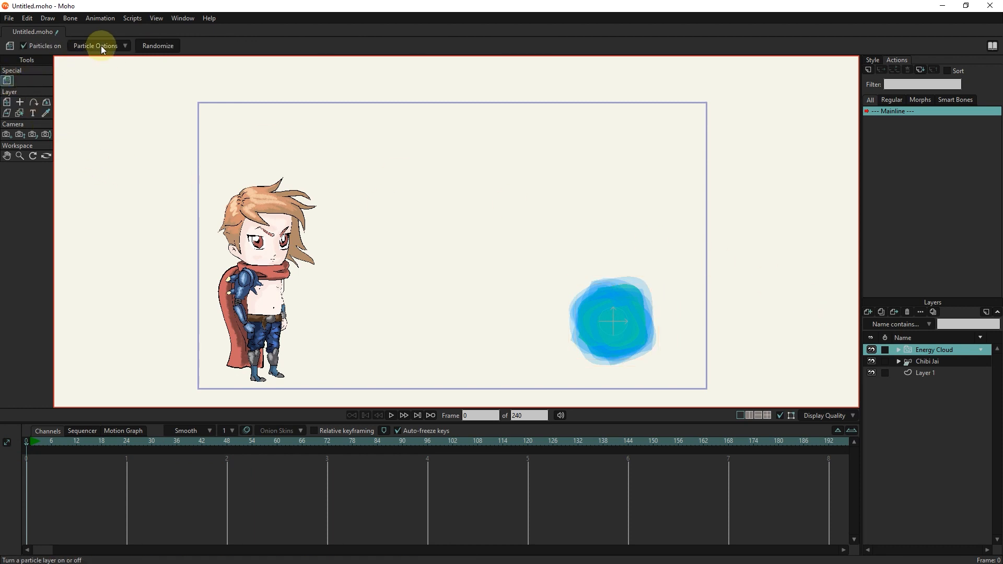
click(96, 45)
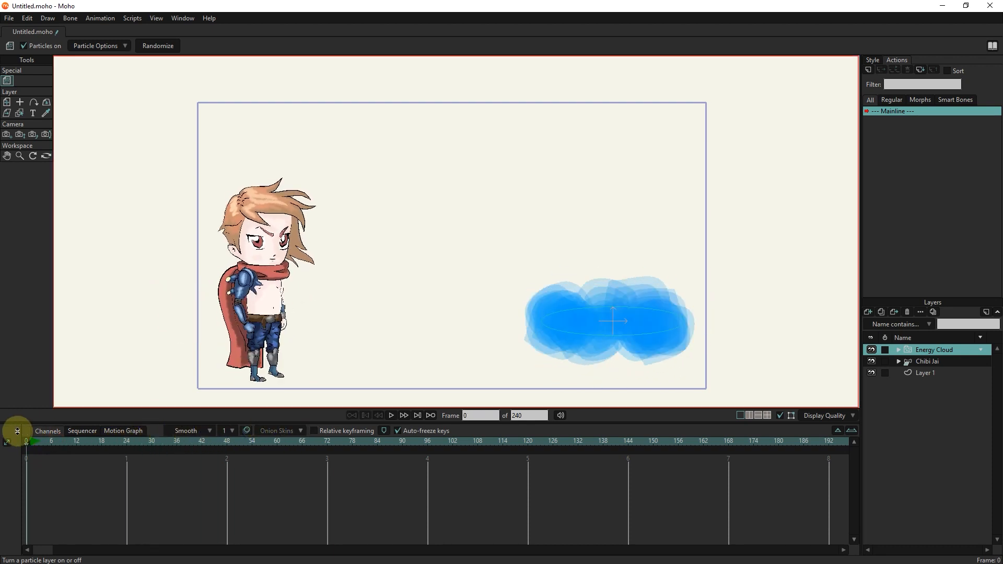
click(95, 45)
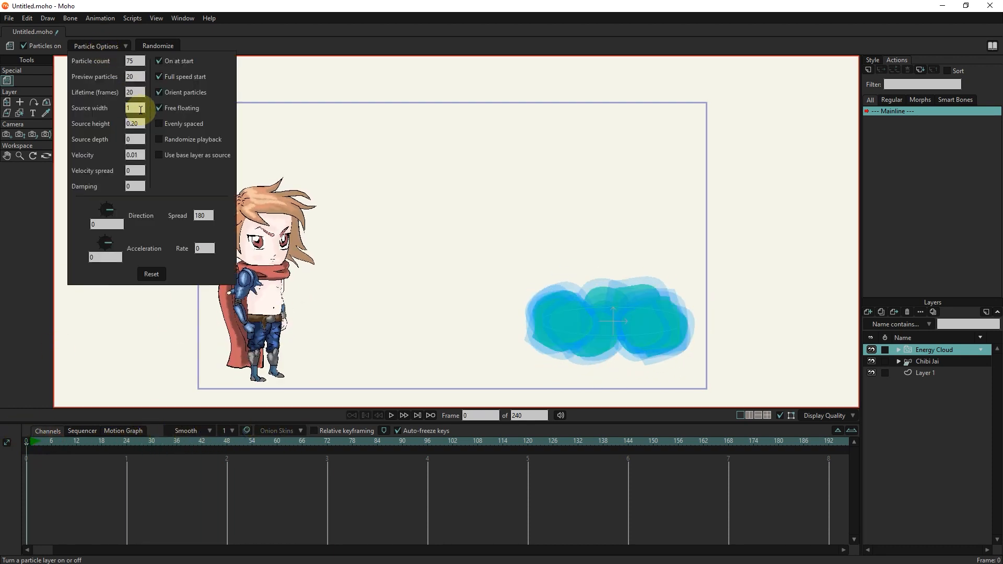
click(134, 92)
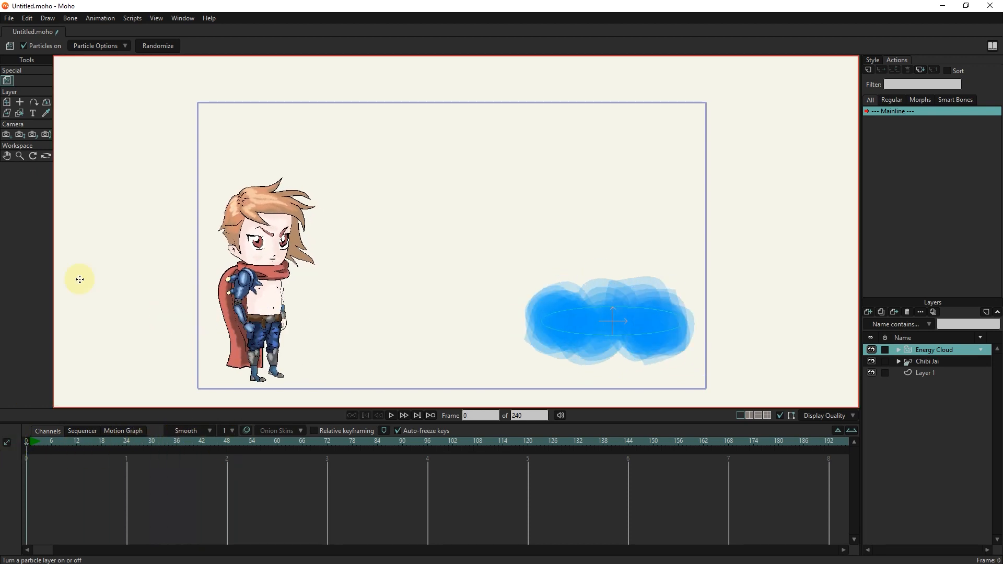
Step: Play the timeline to preview the widened particle spread, then stop
click(96, 45)
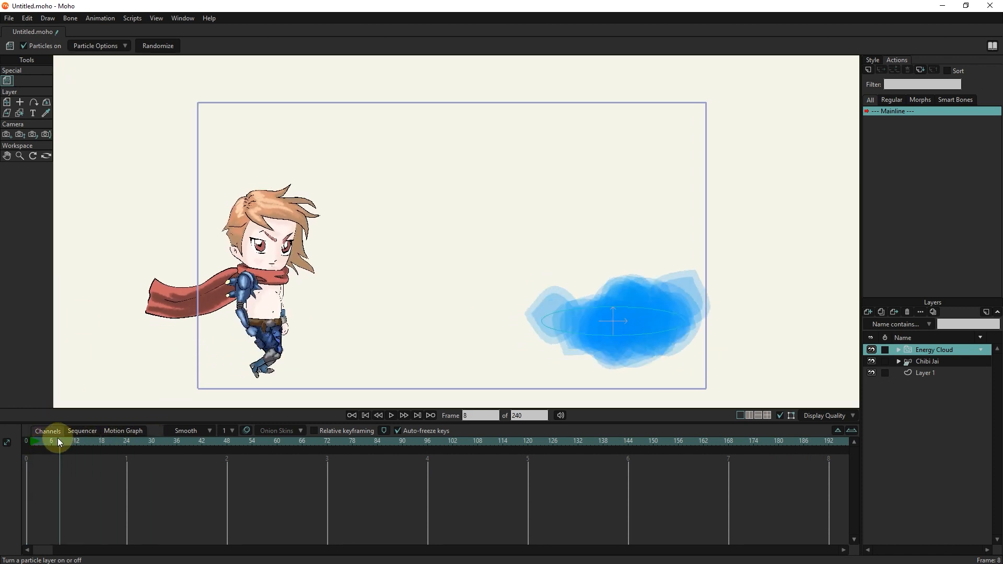
click(96, 44)
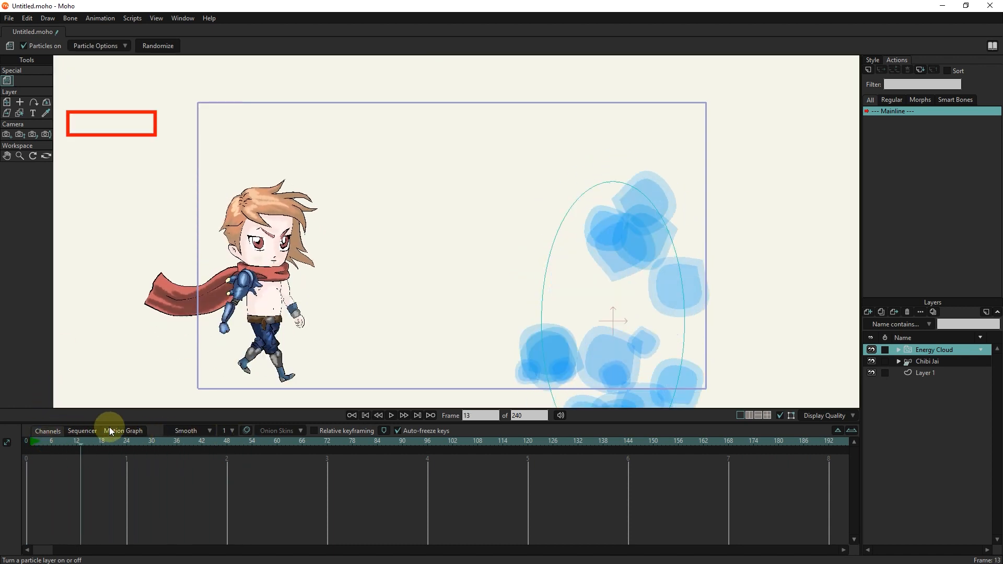
click(96, 45)
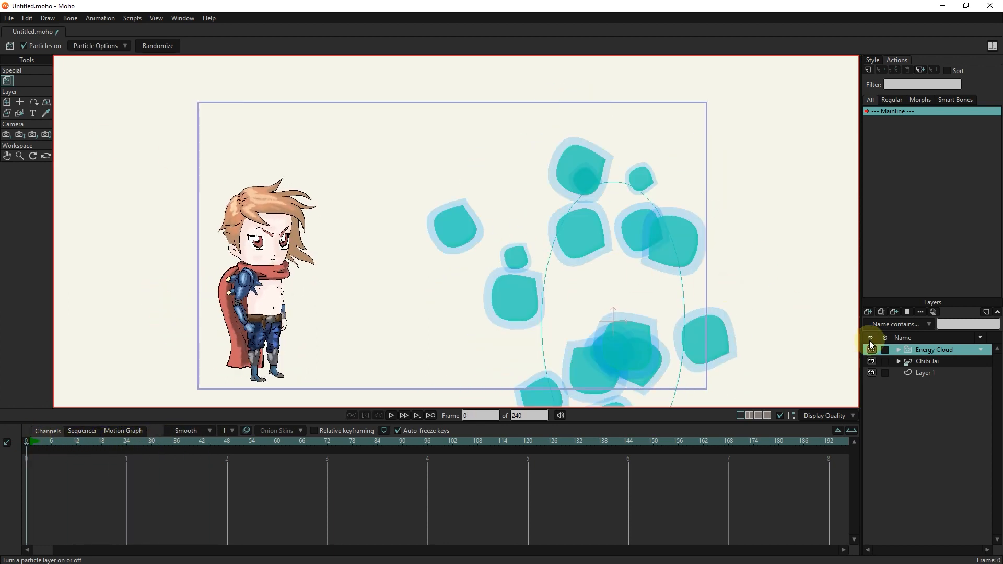
Step: Delete the Energy Cloud layer and add an Explosion particle effect with default settings
click(870, 349)
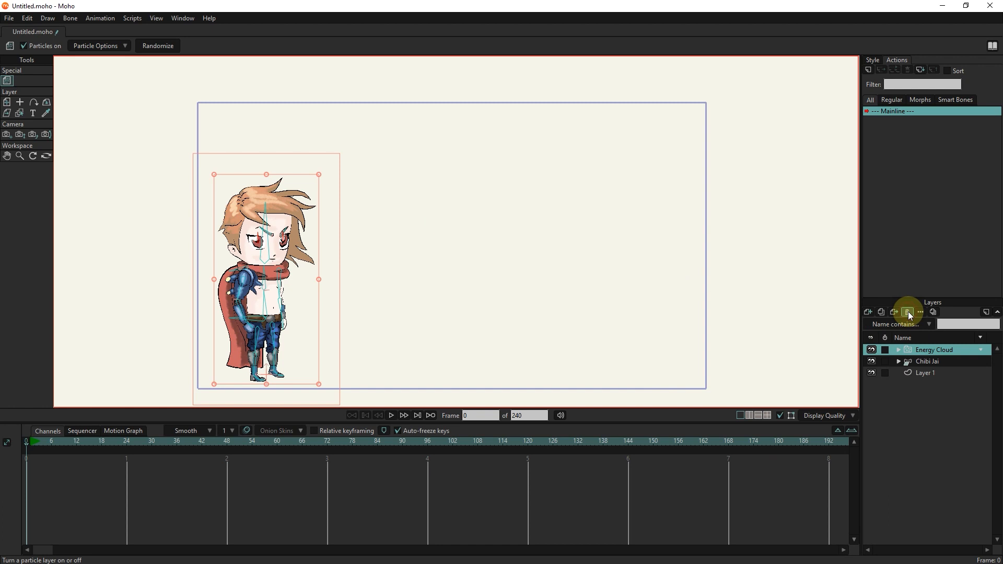
click(132, 18)
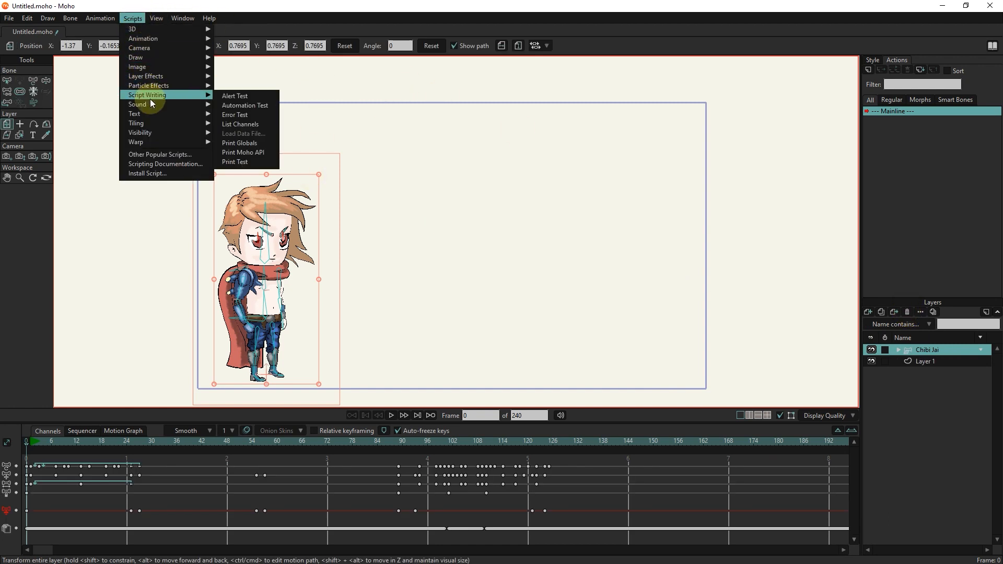
click(511, 282)
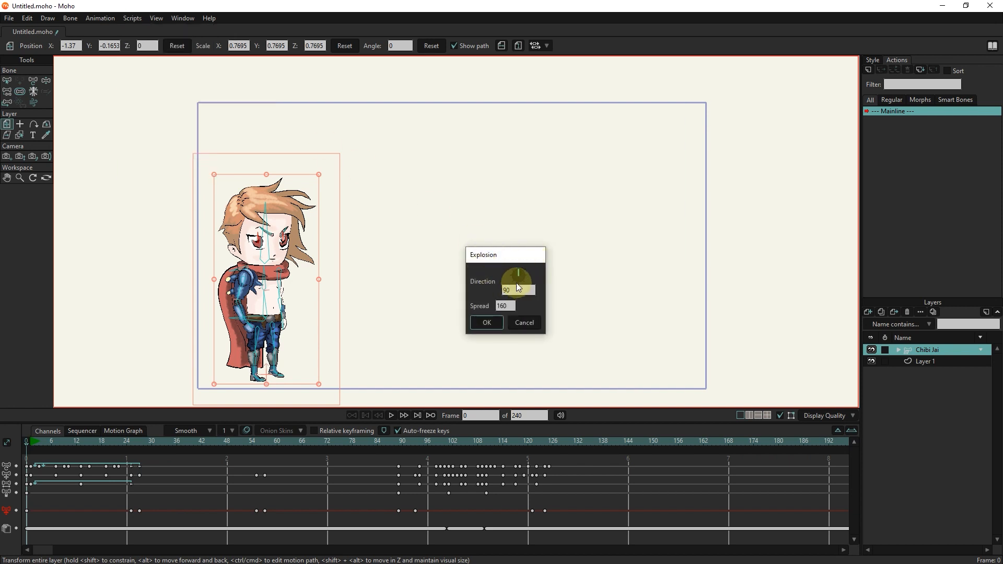
click(486, 323)
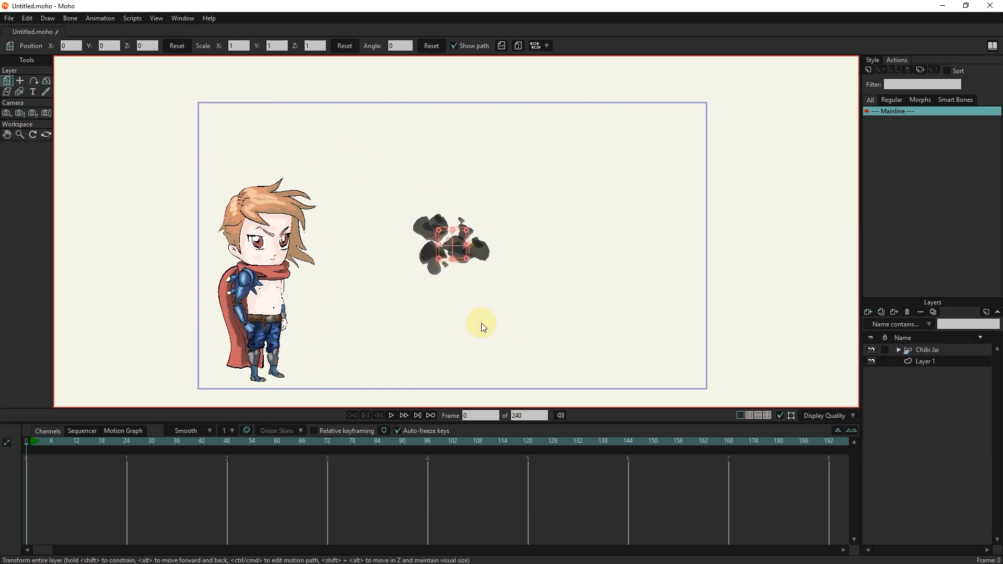
Step: Preview the explosion bursting from the scene centre during playback
click(79, 440)
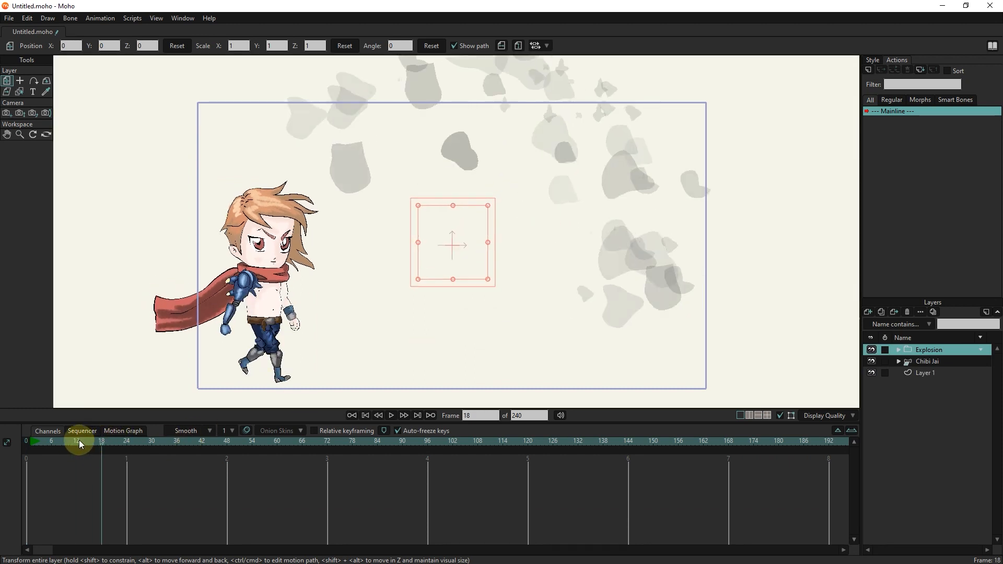
click(351, 415)
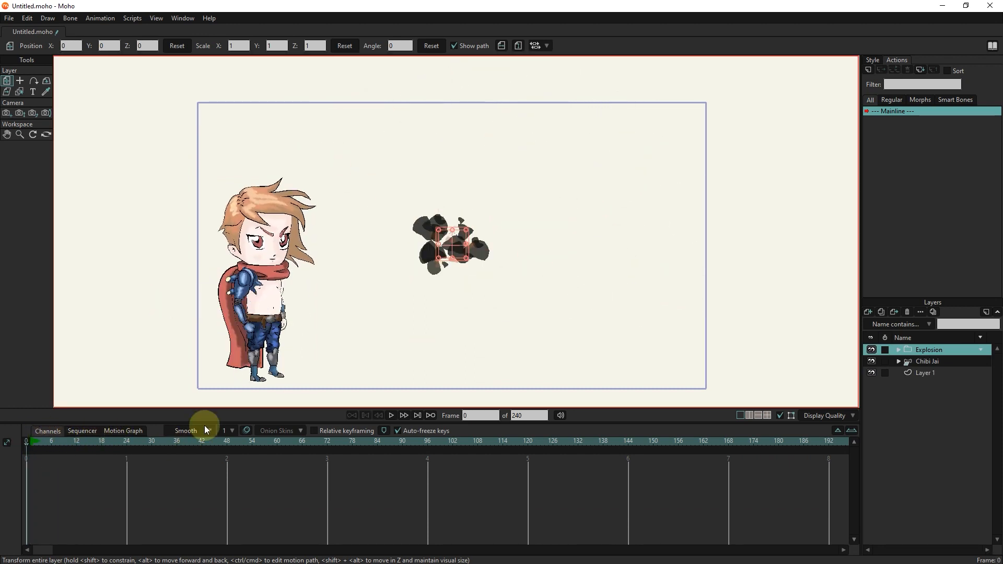
click(391, 414)
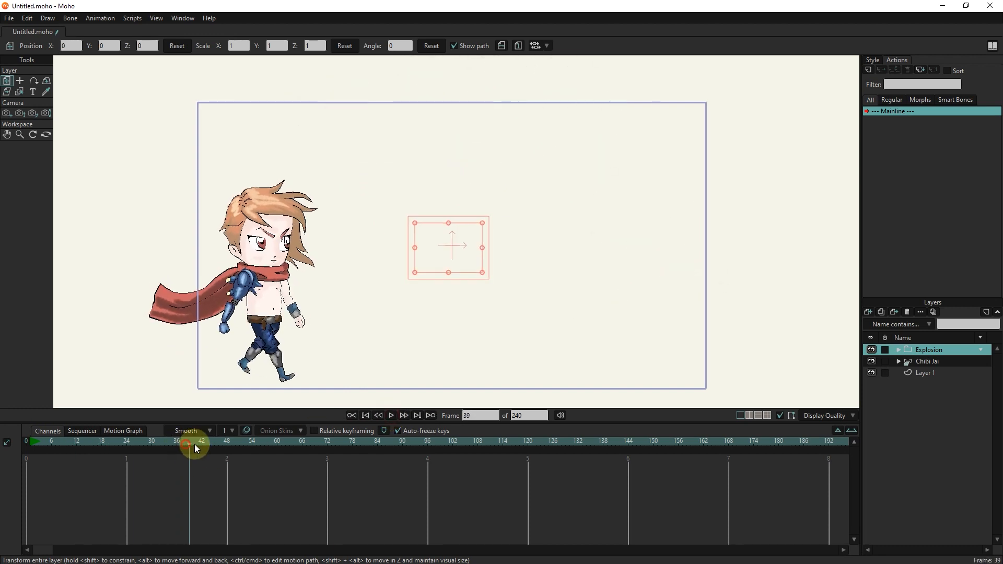
Step: At frame 109 add an Explosion effect with Direction 68.20 at the kicking foot
click(479, 441)
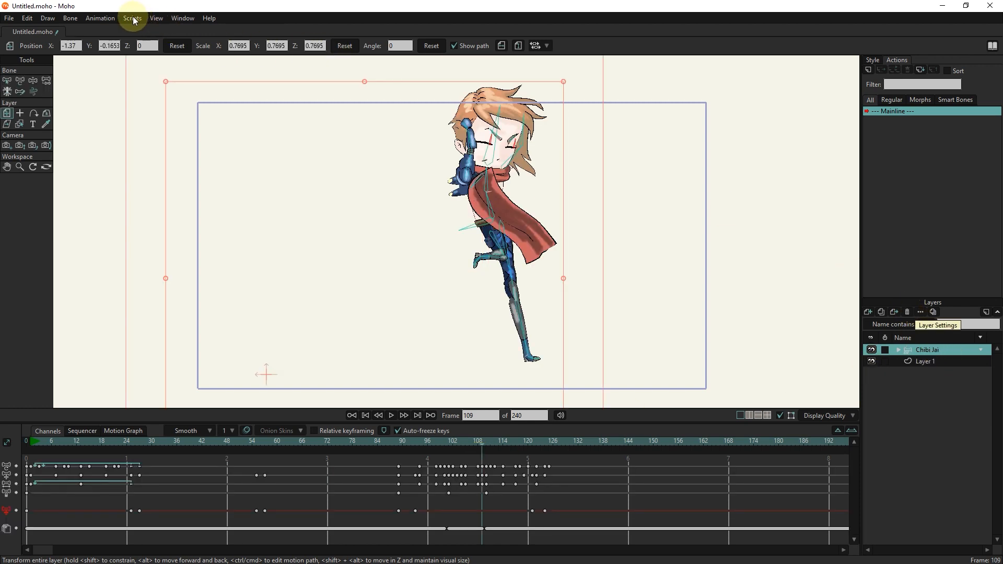
click(133, 18)
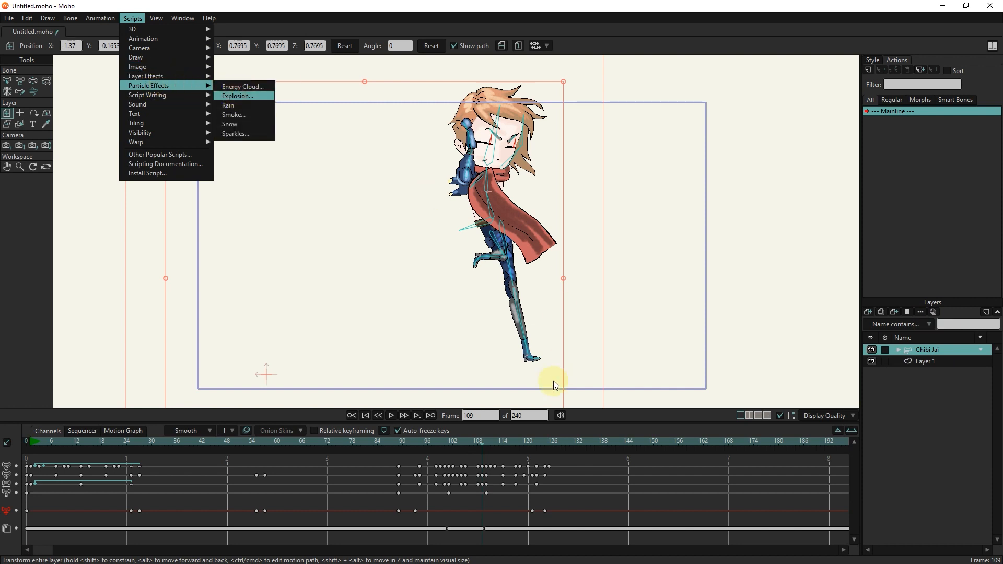
click(240, 96)
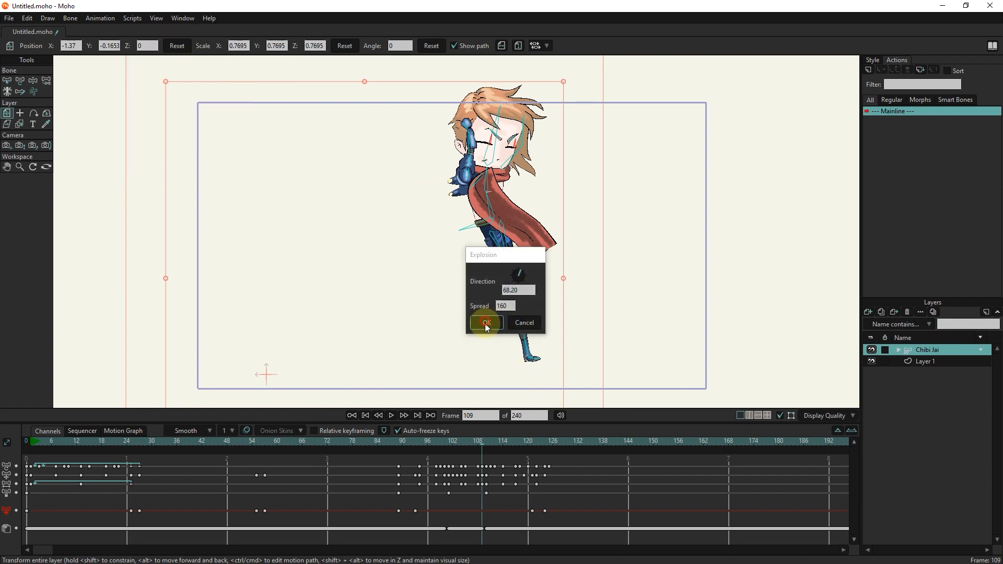
click(485, 323)
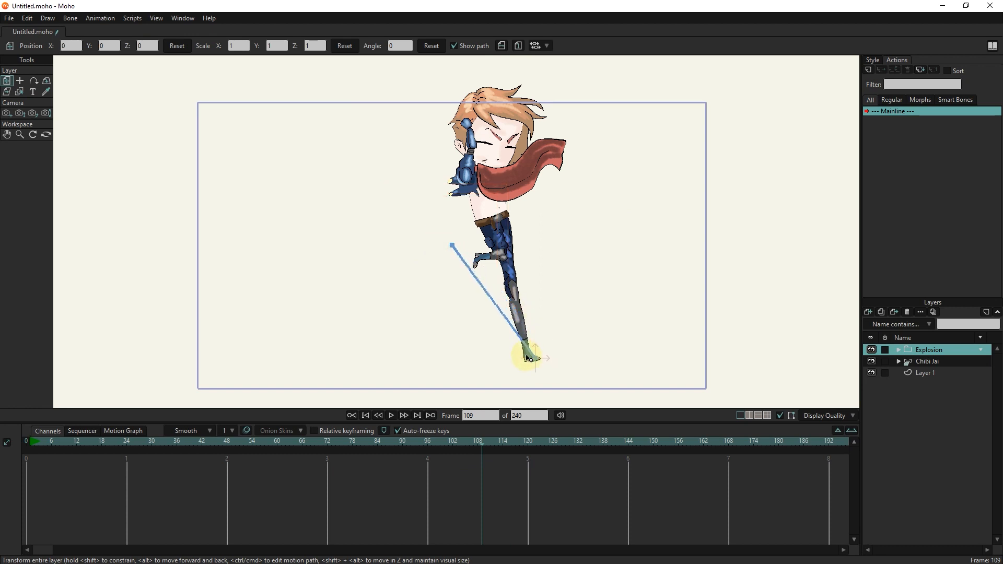
click(349, 441)
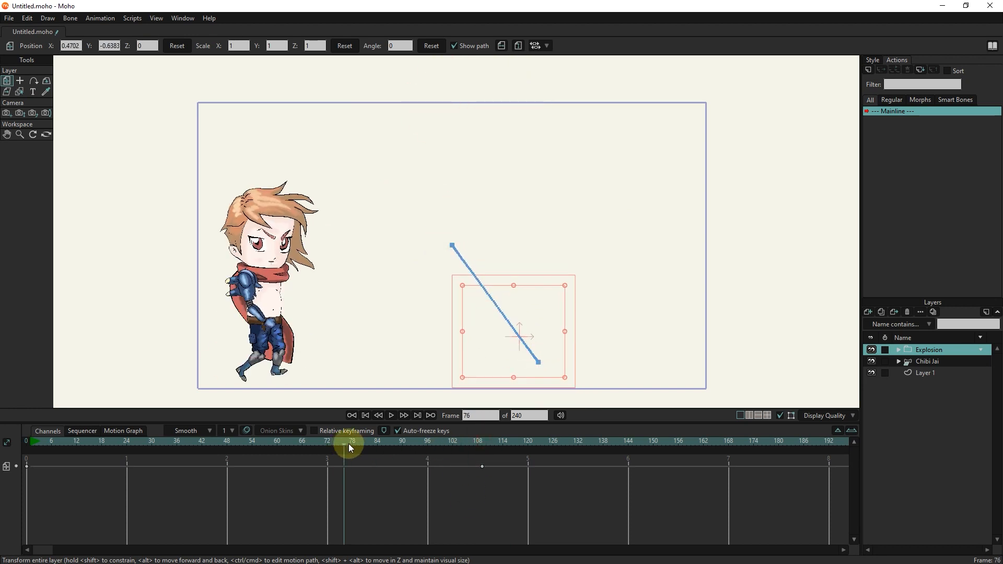
click(418, 414)
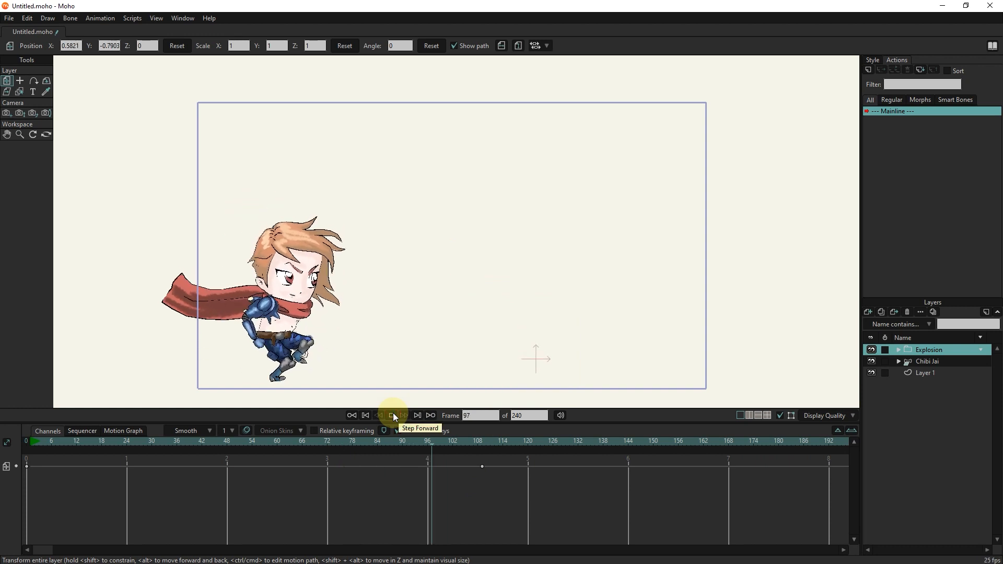
click(391, 414)
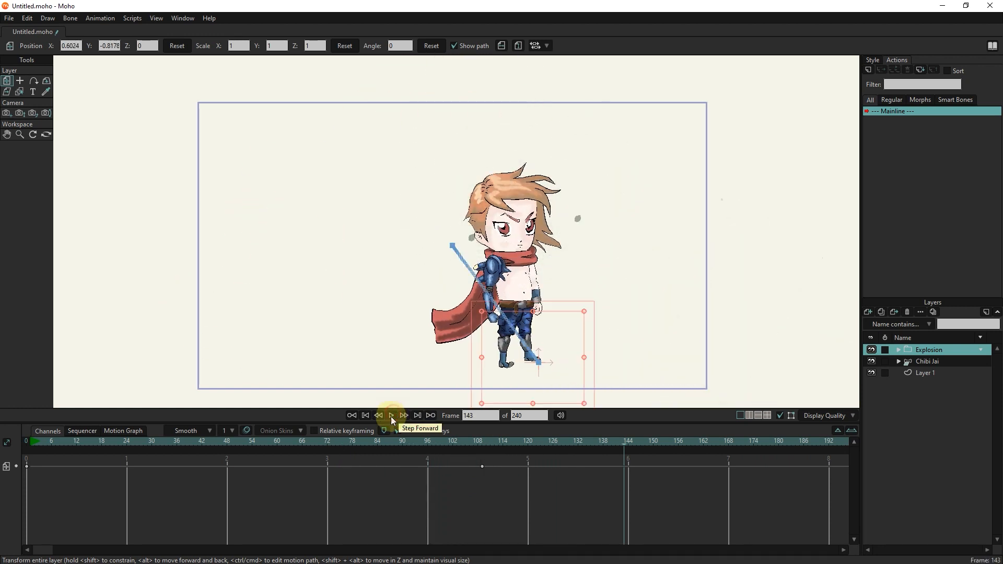
click(489, 441)
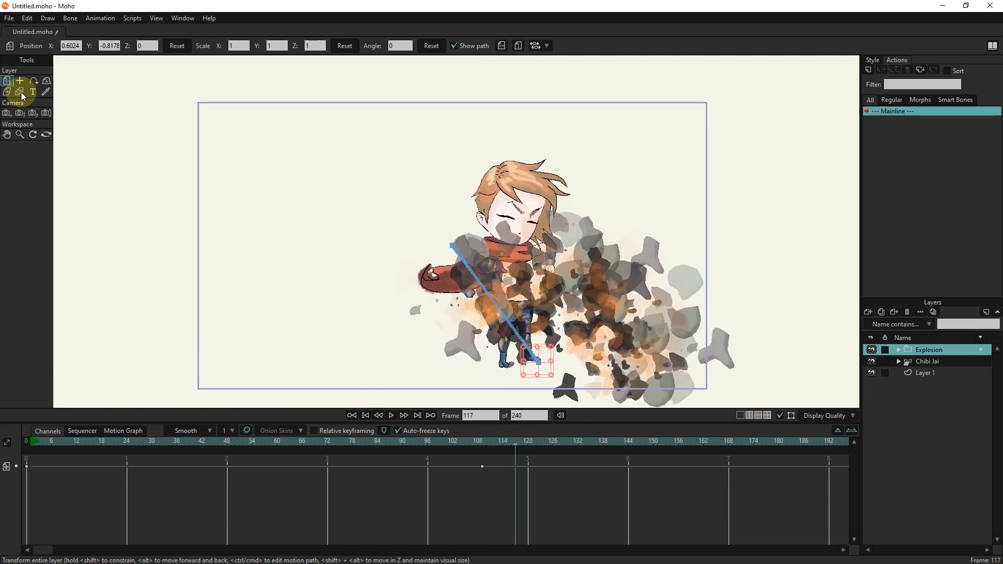
click(363, 415)
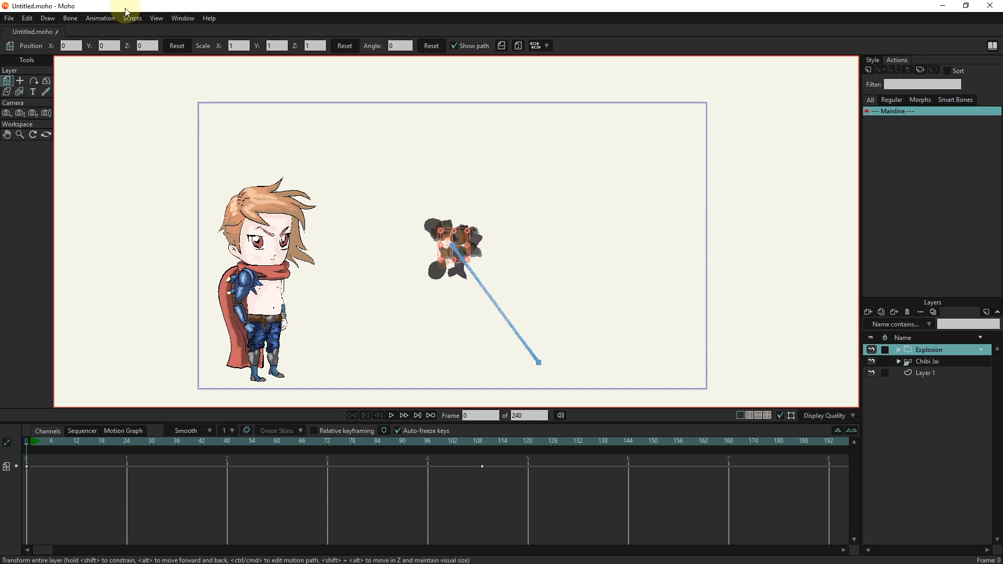
mouse_move(499, 219)
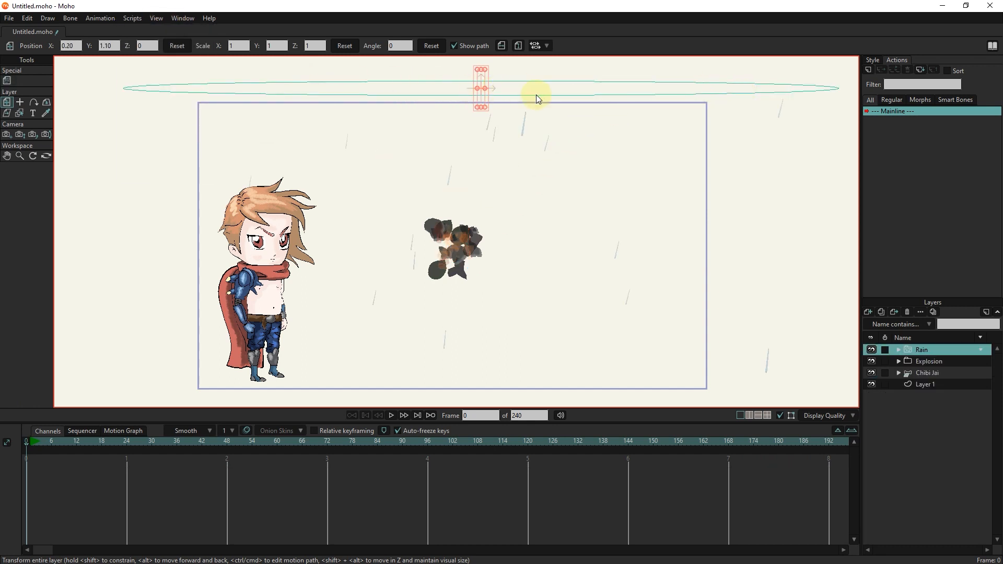
Step: Add a Rain particle layer and scrub to frame 24 to preview the falling streaks
click(7, 81)
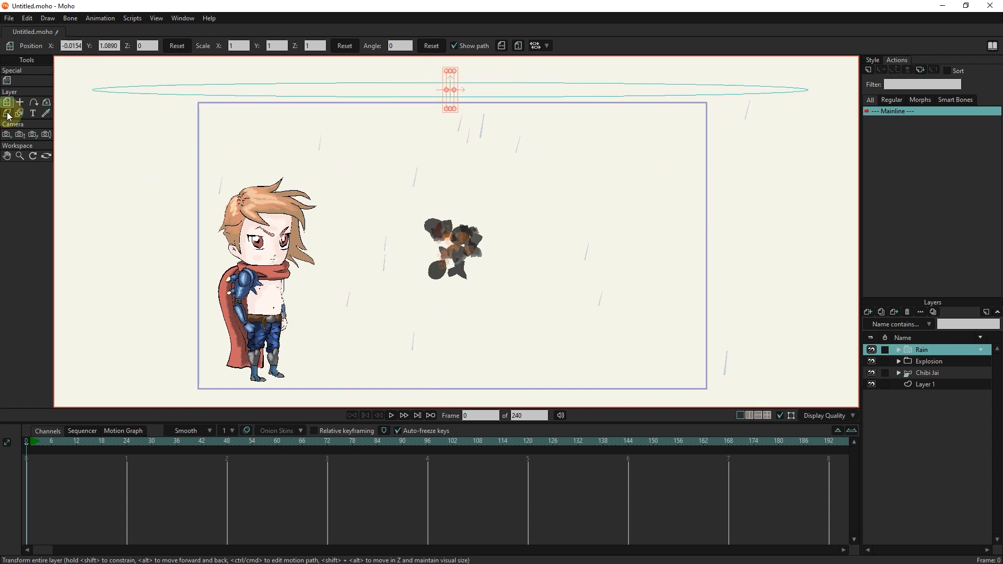
click(247, 441)
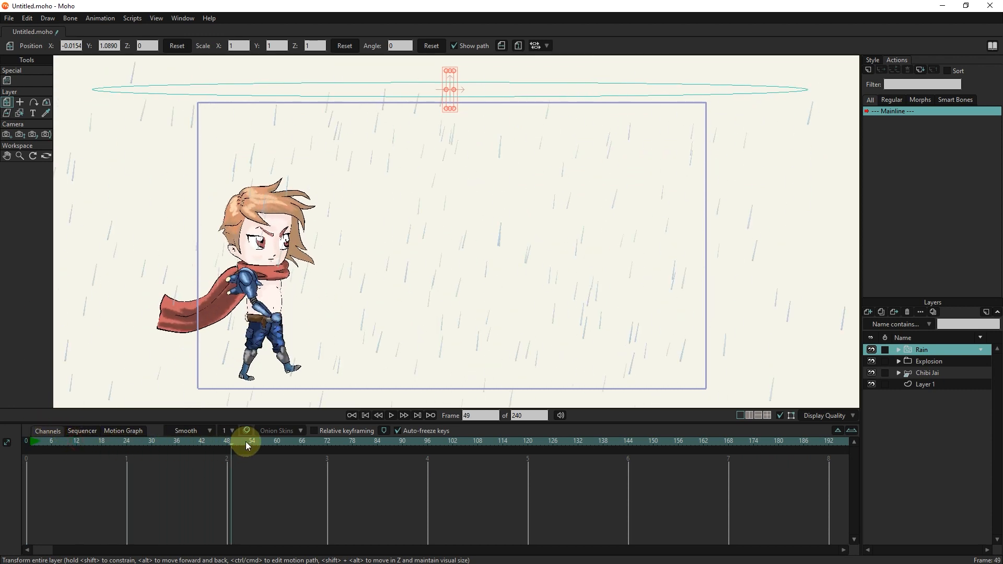
click(126, 452)
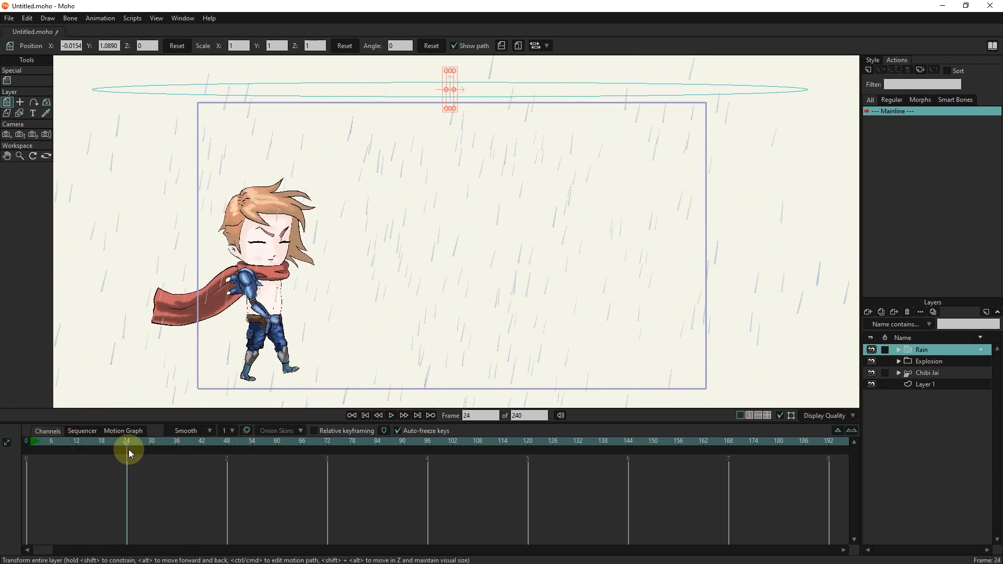
click(365, 415)
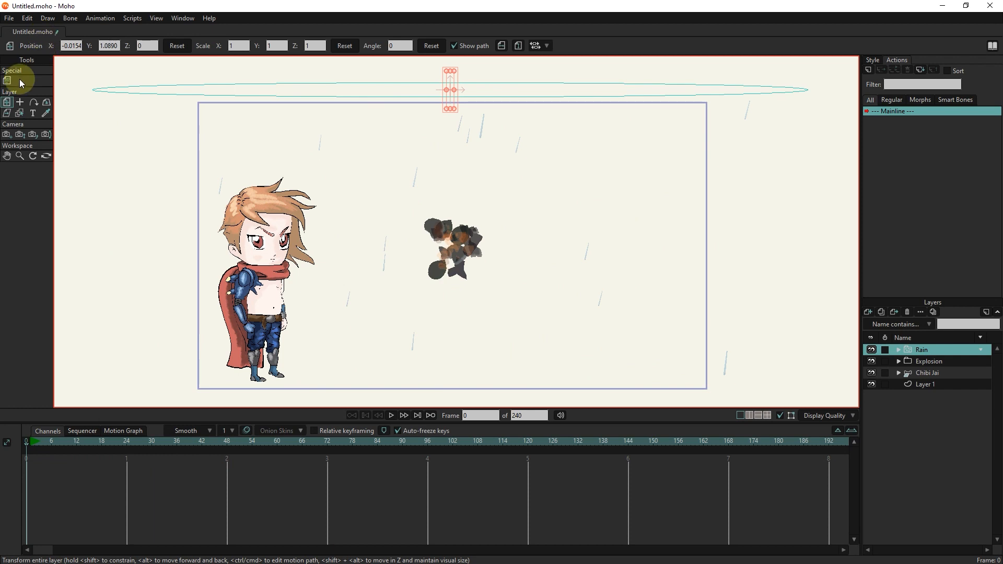
Step: Set the rain Particle count to 599 and adjust its Lifetime, previewing between edits
click(7, 80)
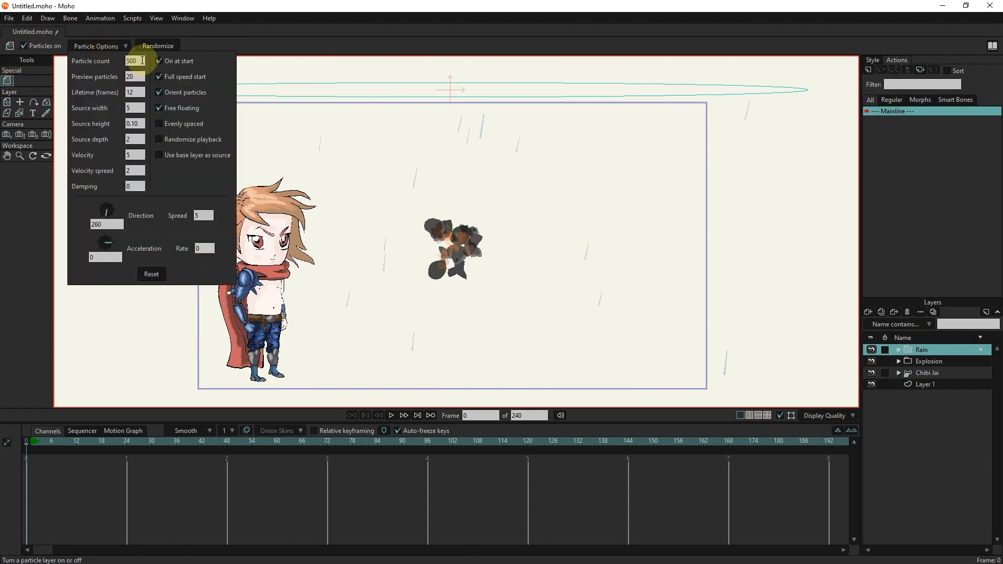
triple_click(135, 61)
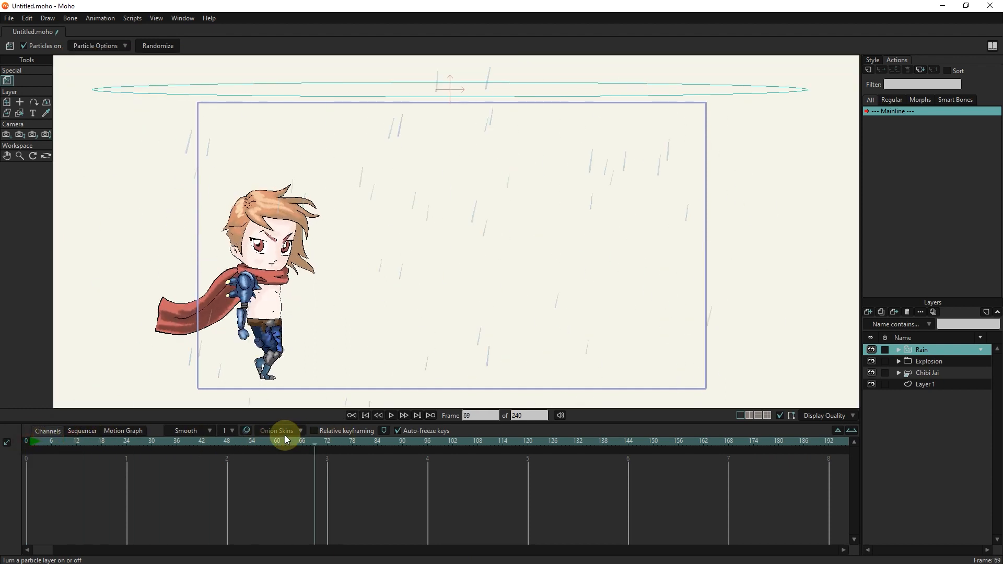
click(352, 415)
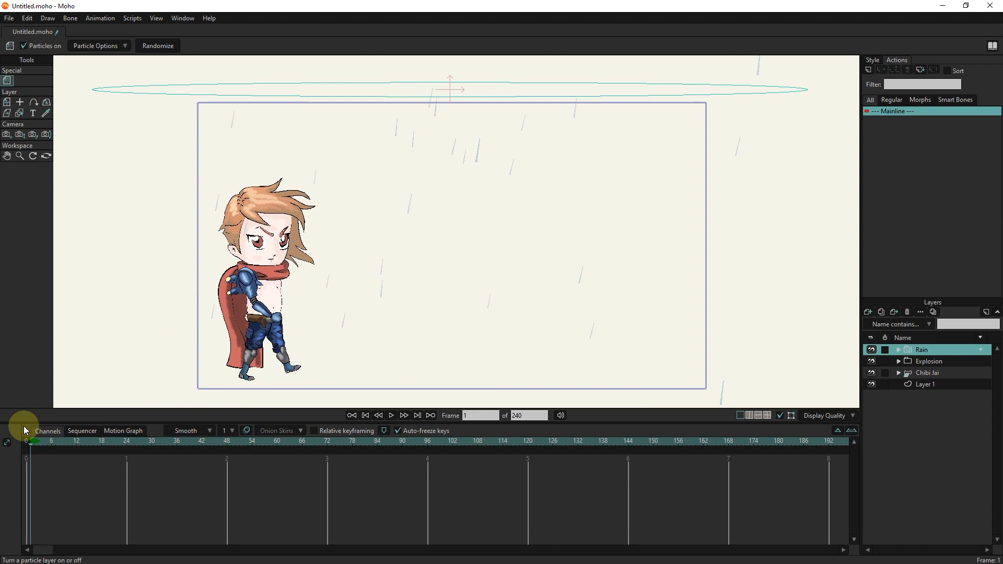
click(95, 45)
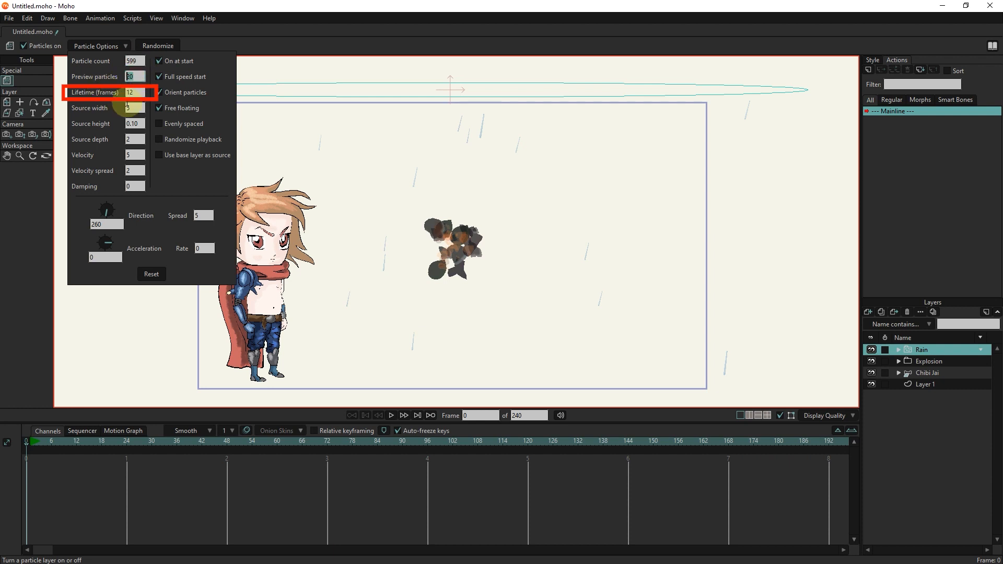
click(135, 92)
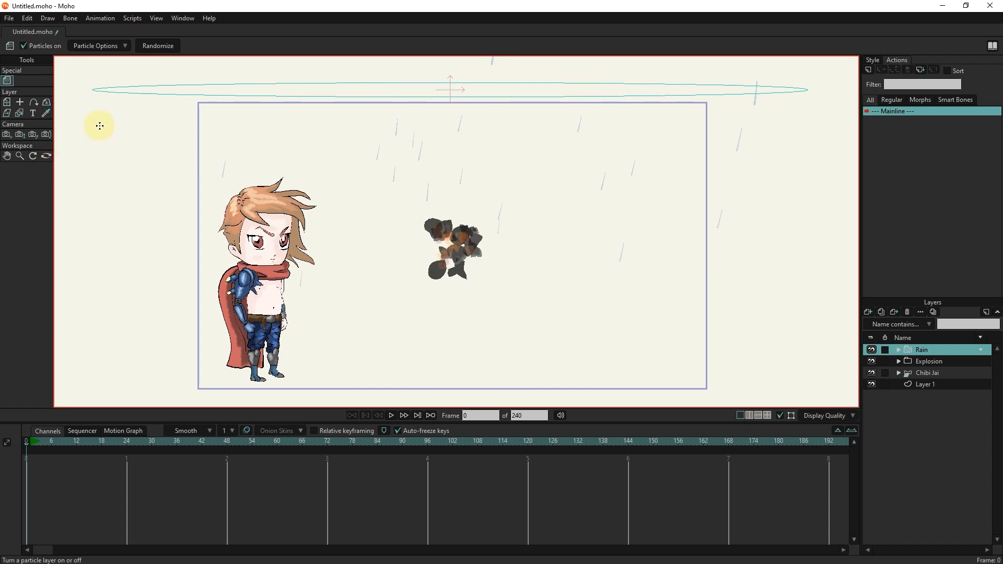
click(95, 45)
text(4.25)
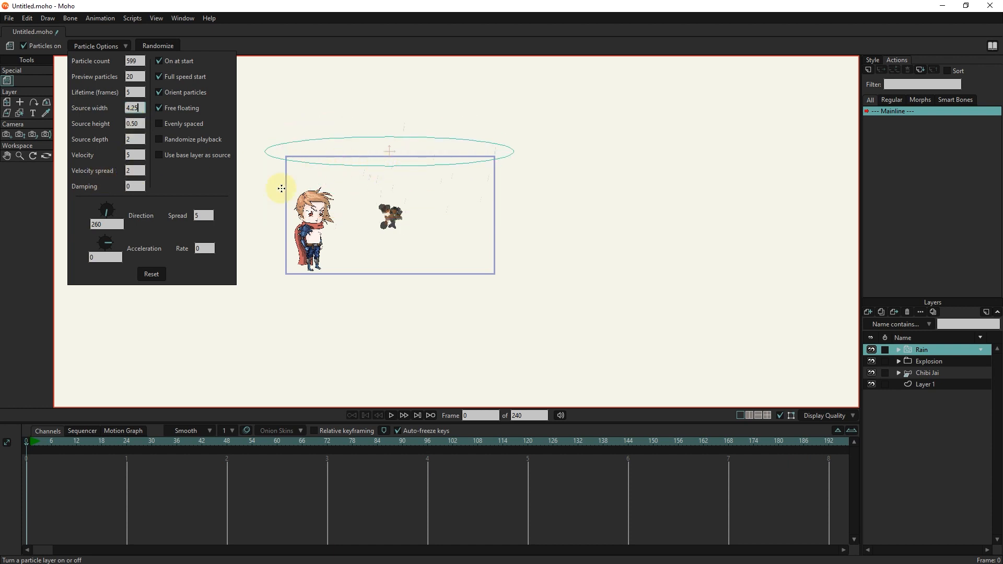
Step: Widen the rain Source width and height so streaks cover the whole frame
click(261, 441)
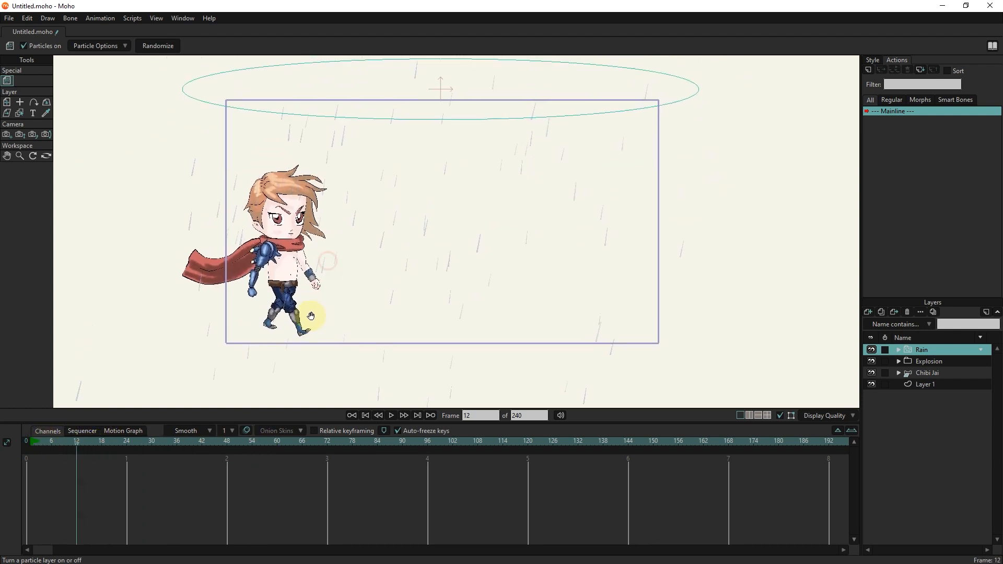
click(95, 45)
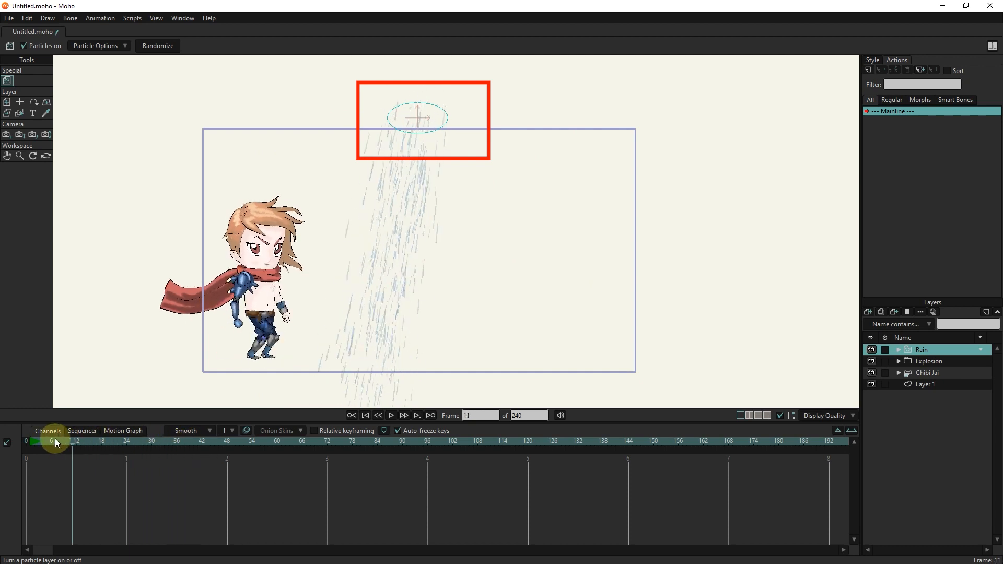
click(364, 415)
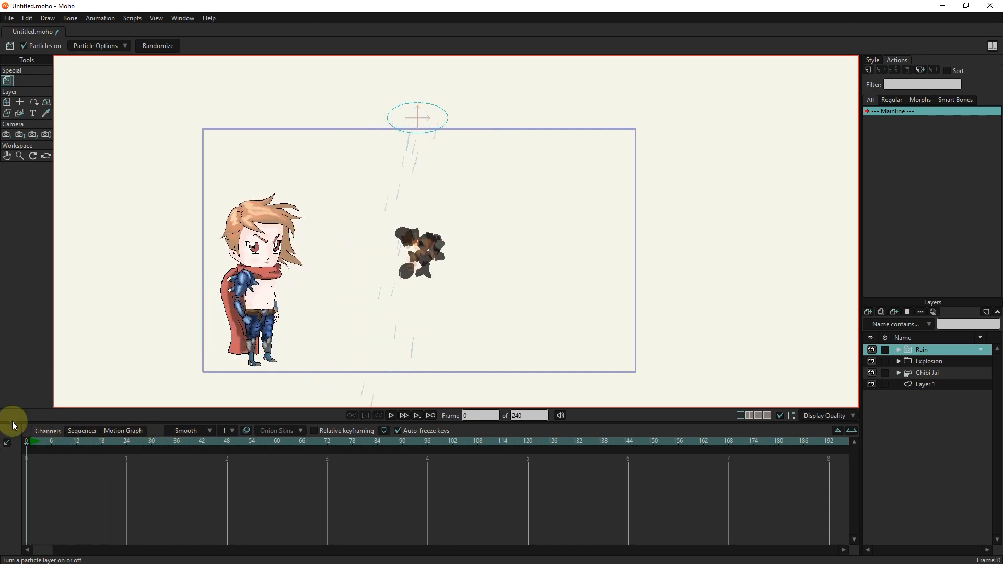
click(97, 44)
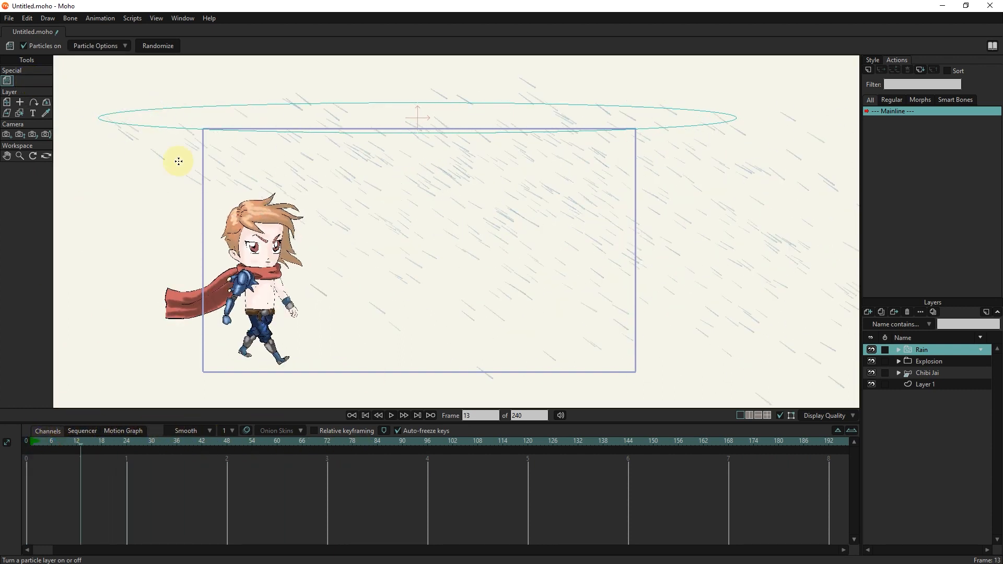
click(96, 45)
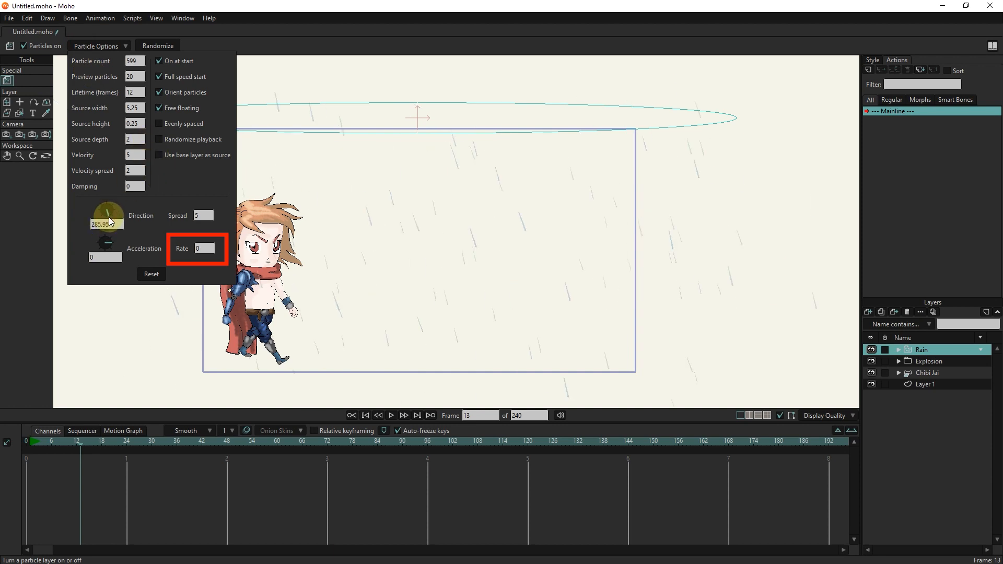
Step: Set the rain Direction to about 266 degrees and its acceleration Rate to 10
drag(107, 211, 107, 220)
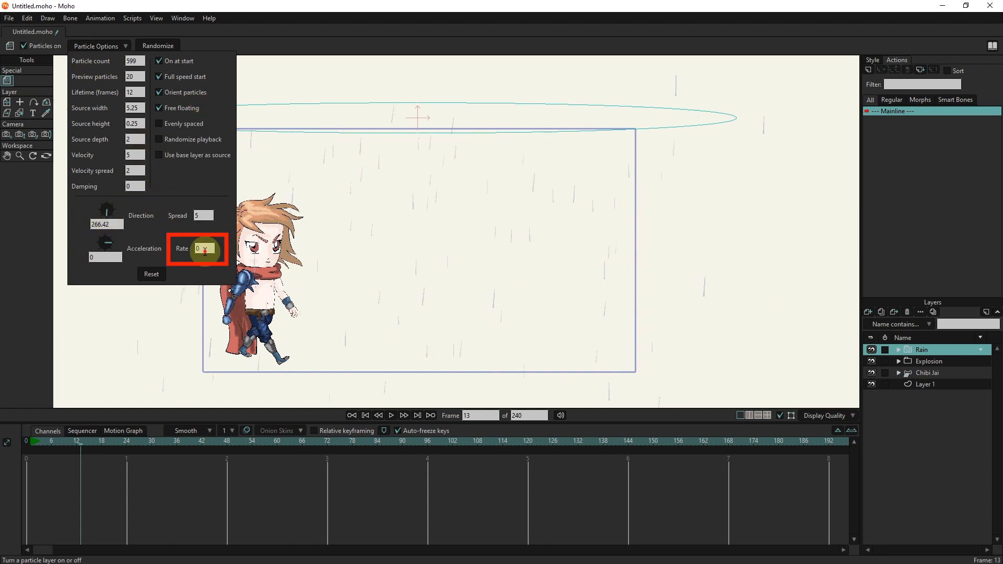
text(10)
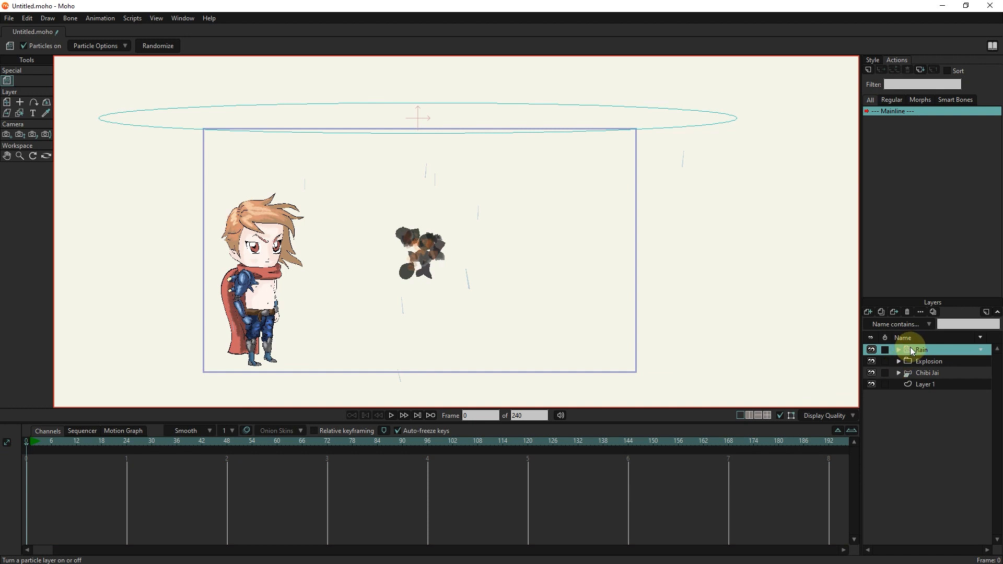
Step: Enable animated layer effects on the Rain layer and key Opacity 0 at the start
double_click(922, 350)
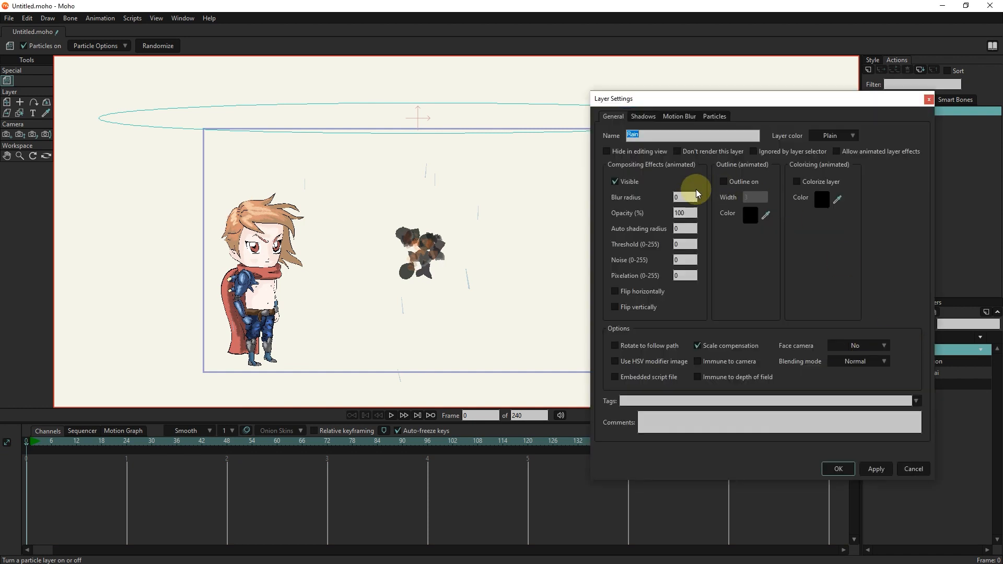
click(836, 152)
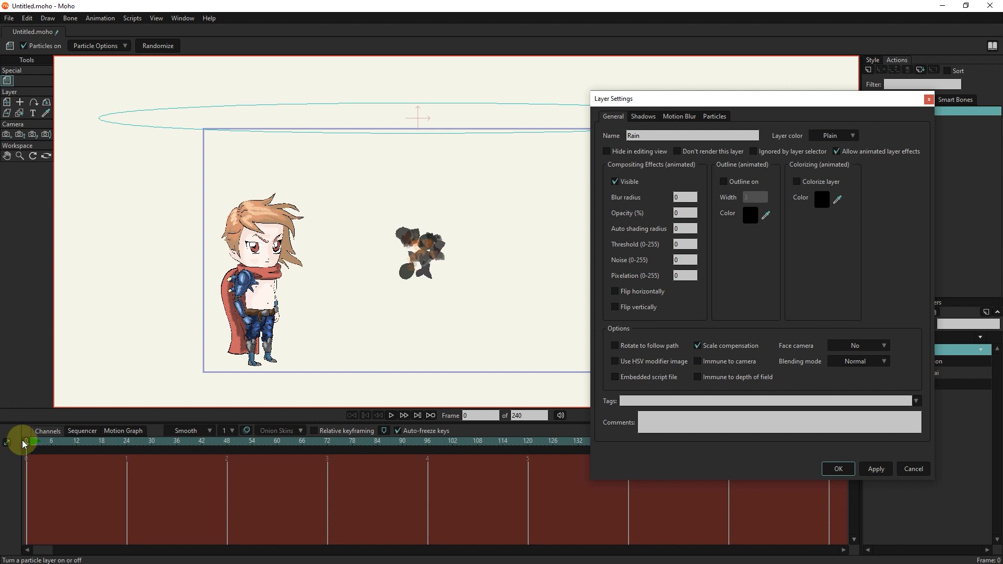
click(875, 468)
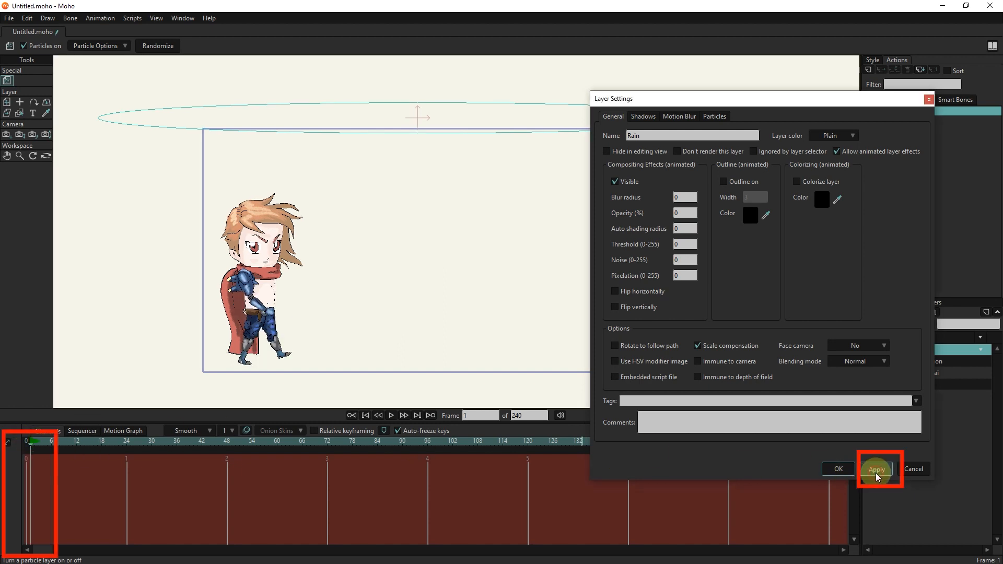
click(876, 469)
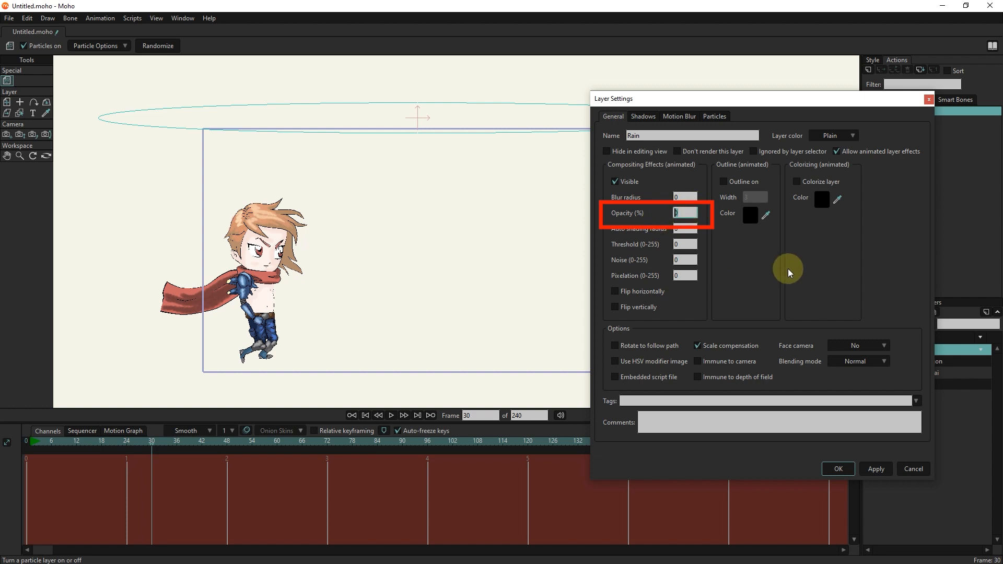
click(876, 469)
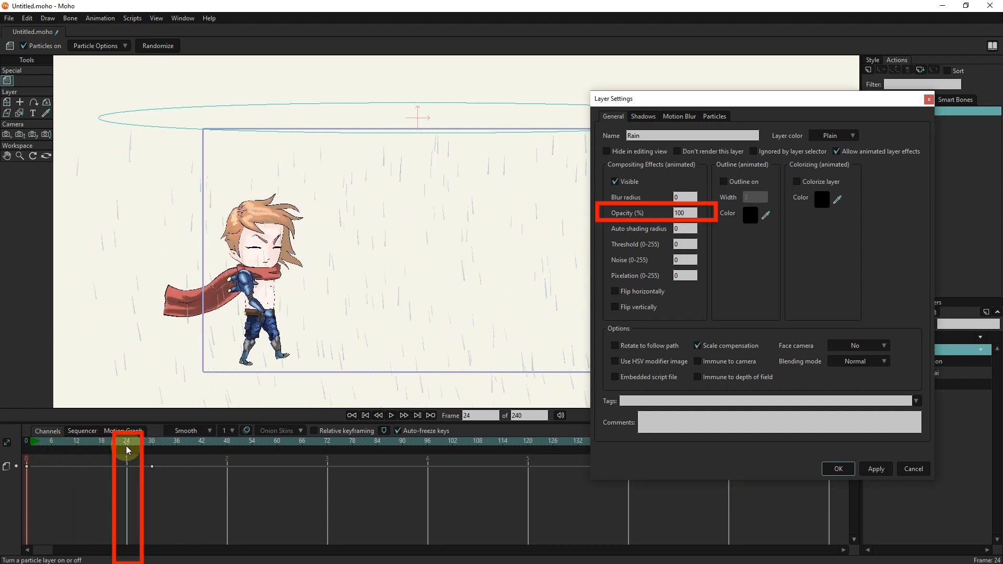
Step: Key Rain Opacity 100 at frame 24 and preview the fade-in
triple_click(684, 212)
text(0)
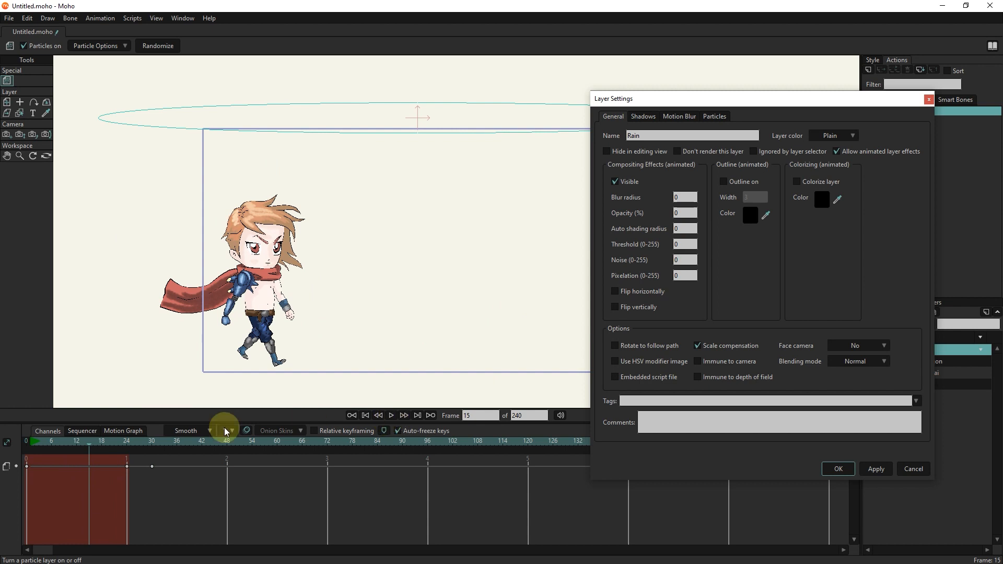
click(390, 414)
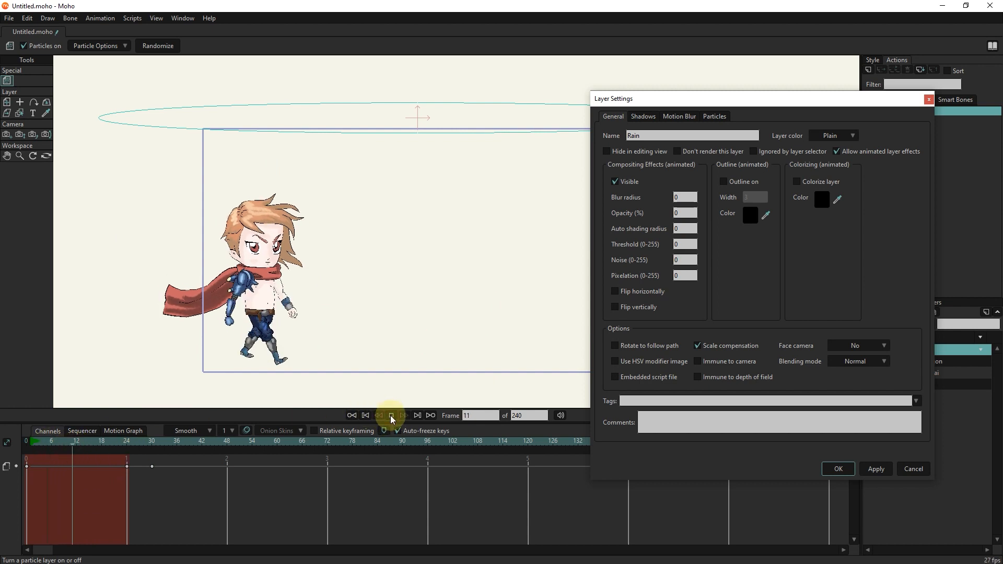
click(389, 414)
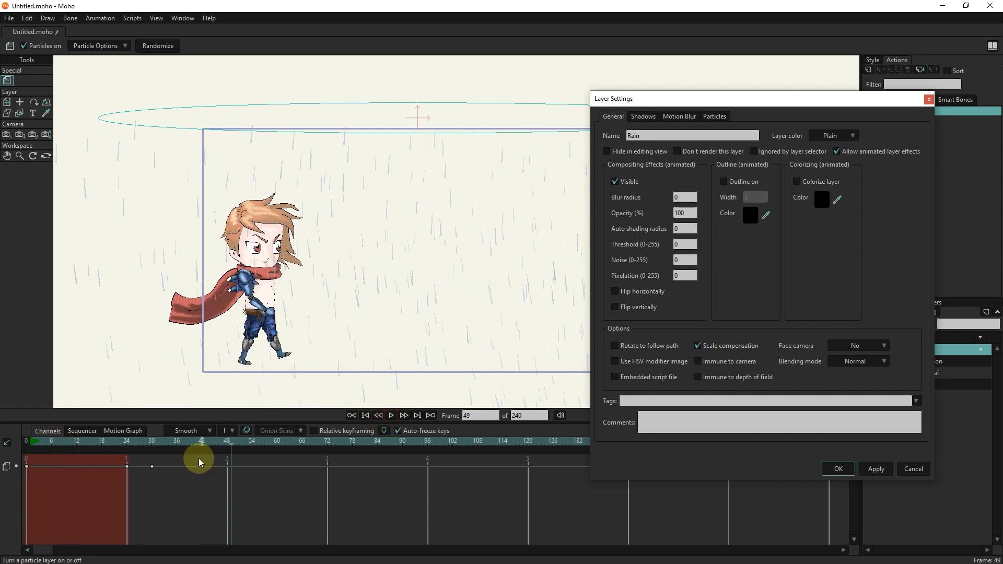
click(837, 469)
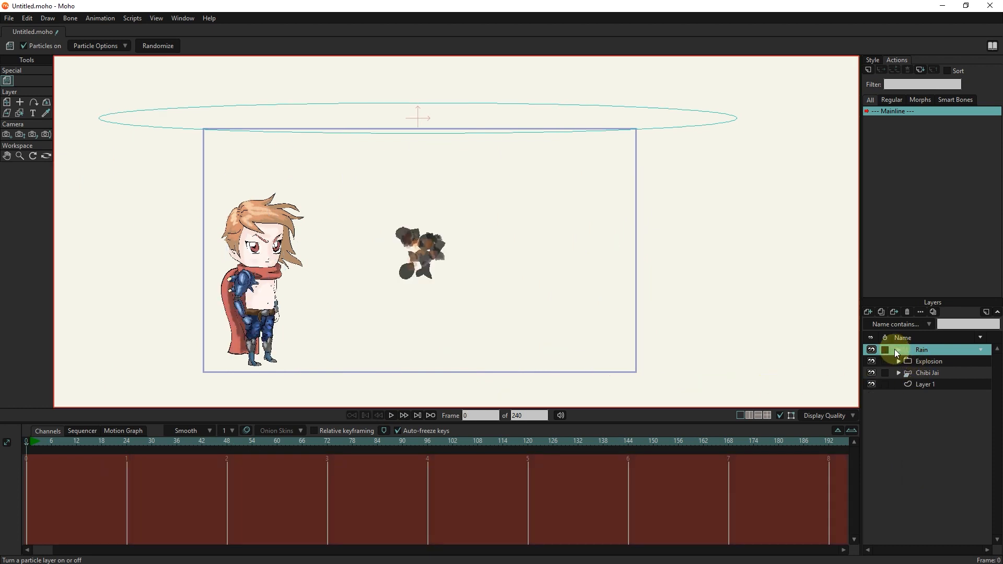
Step: Delete the Rain layer and add a Smoke particle effect with a green colour
click(871, 349)
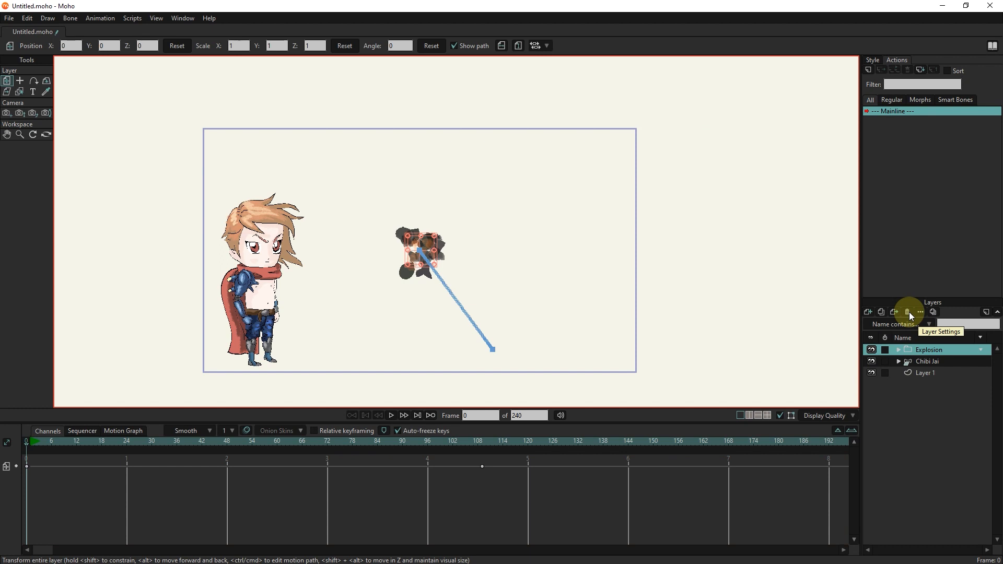
mouse_move(133, 17)
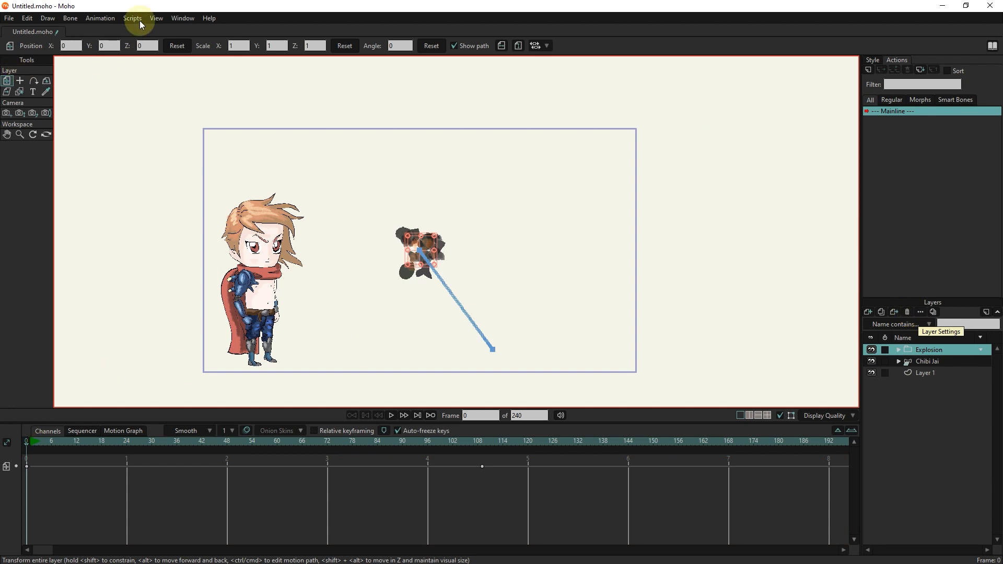
click(133, 17)
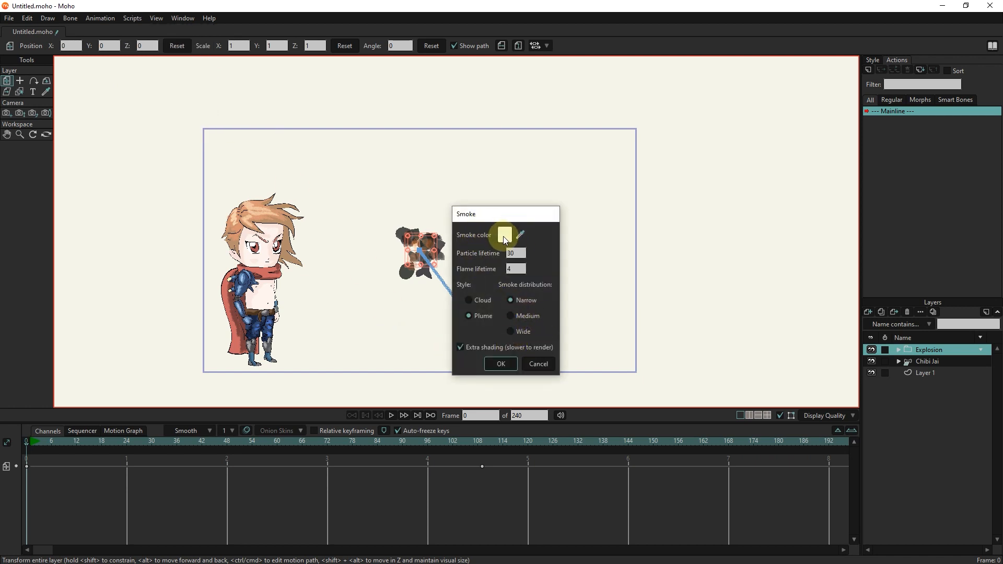
click(504, 235)
text(18A509)
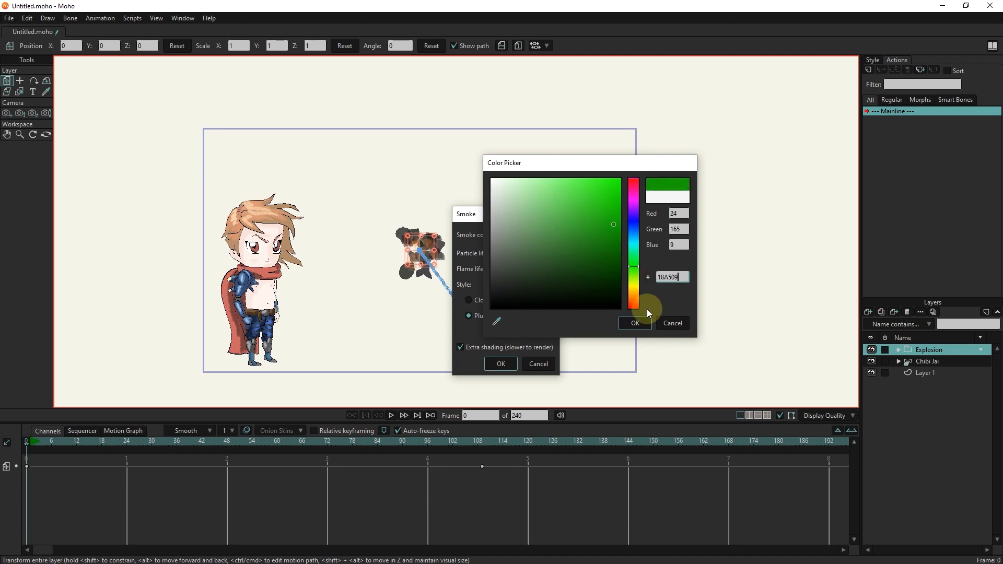
click(634, 322)
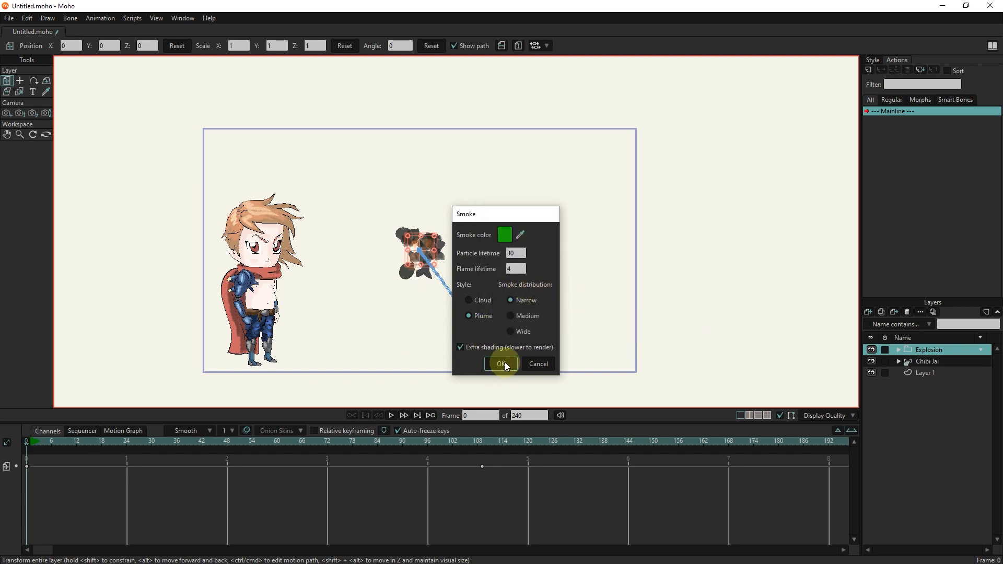
click(500, 363)
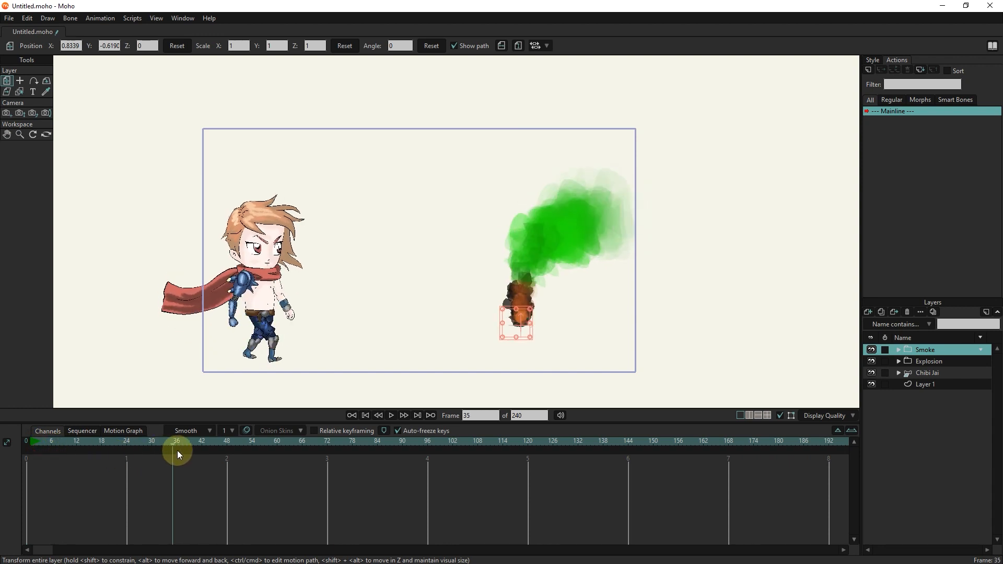
Step: Preview the green smoke billowing from the lower right at later frames
click(63, 441)
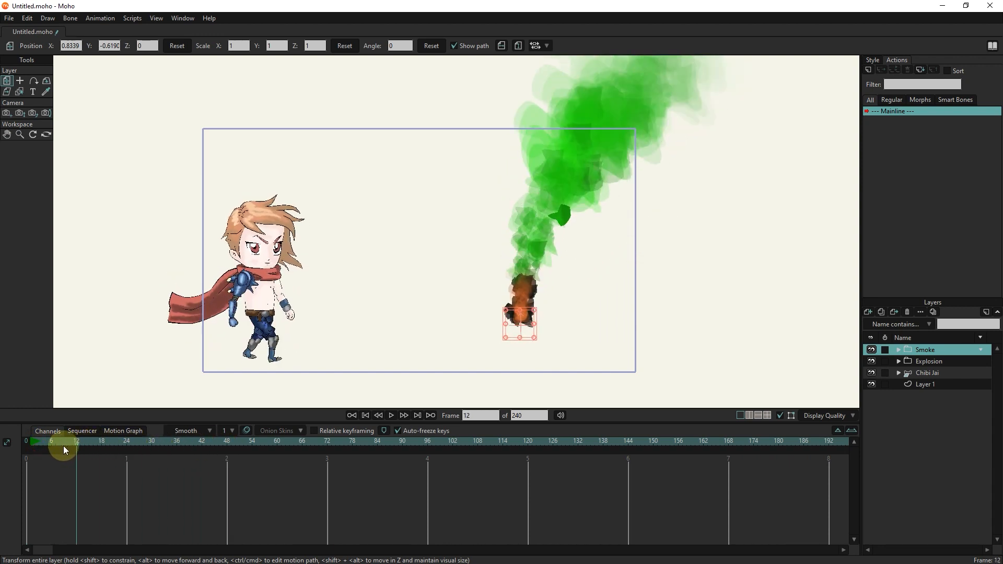
click(364, 415)
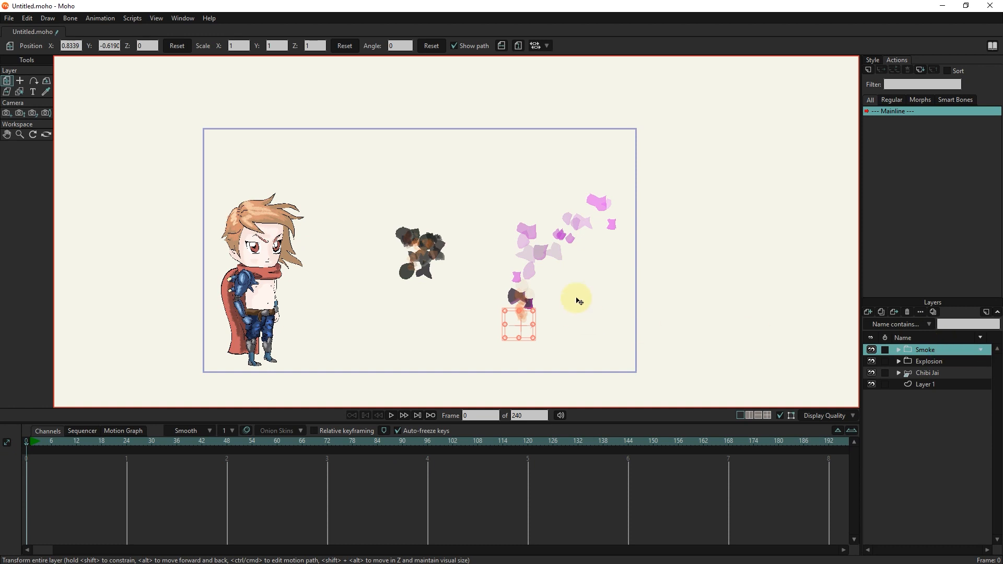
mouse_move(906, 312)
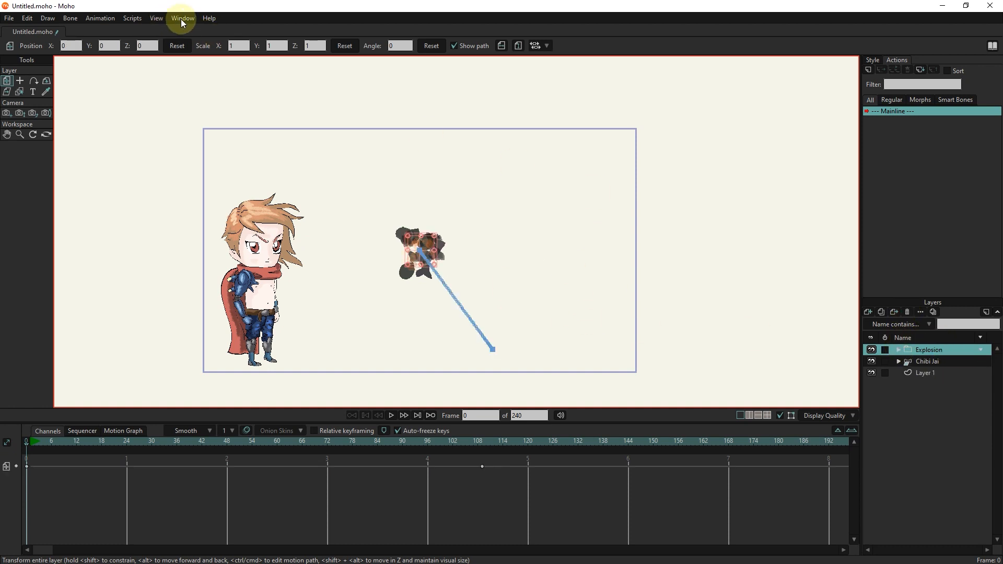
Step: Add a Snow particle layer and fill the background layer dark grey behind the flakes
click(133, 18)
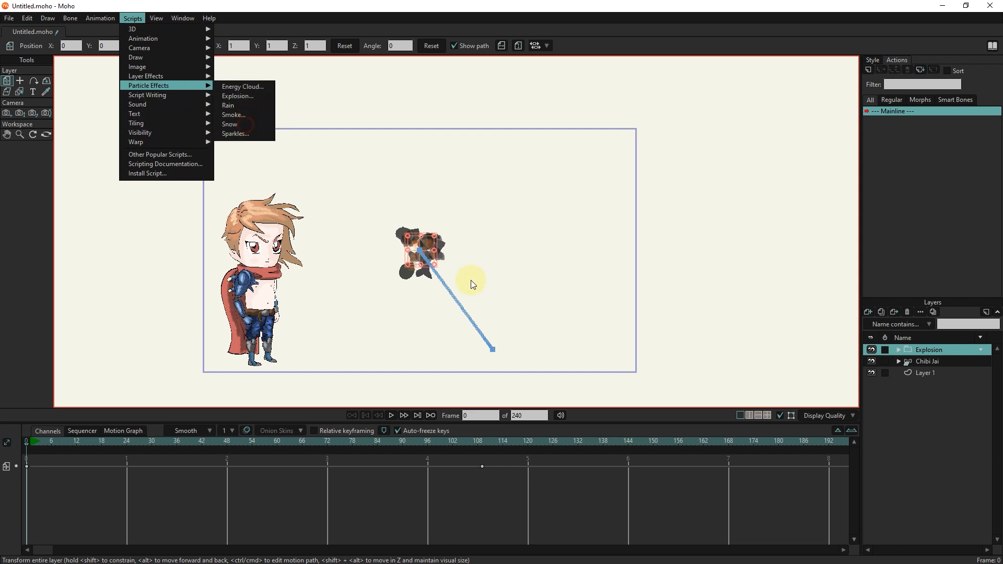
click(229, 124)
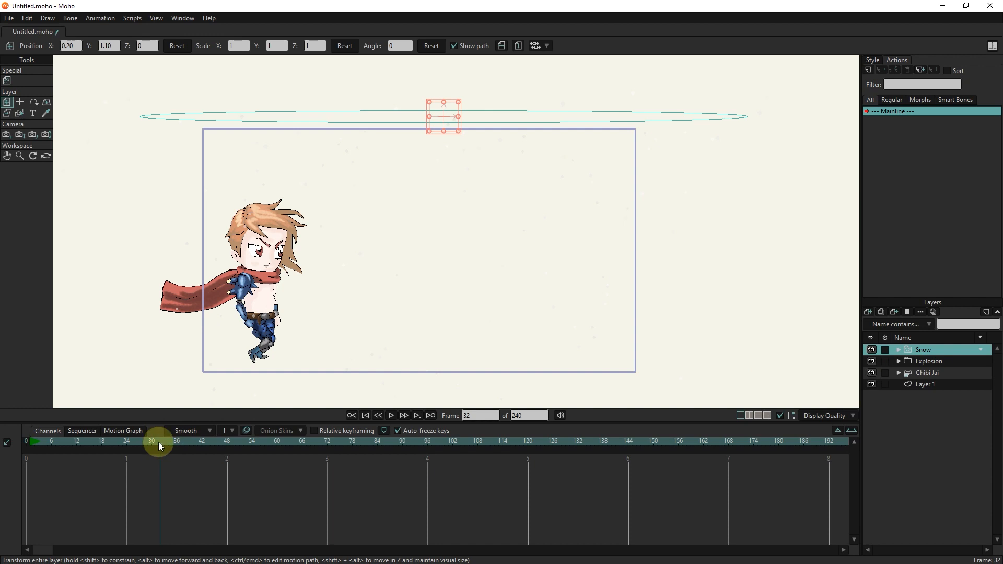
click(366, 414)
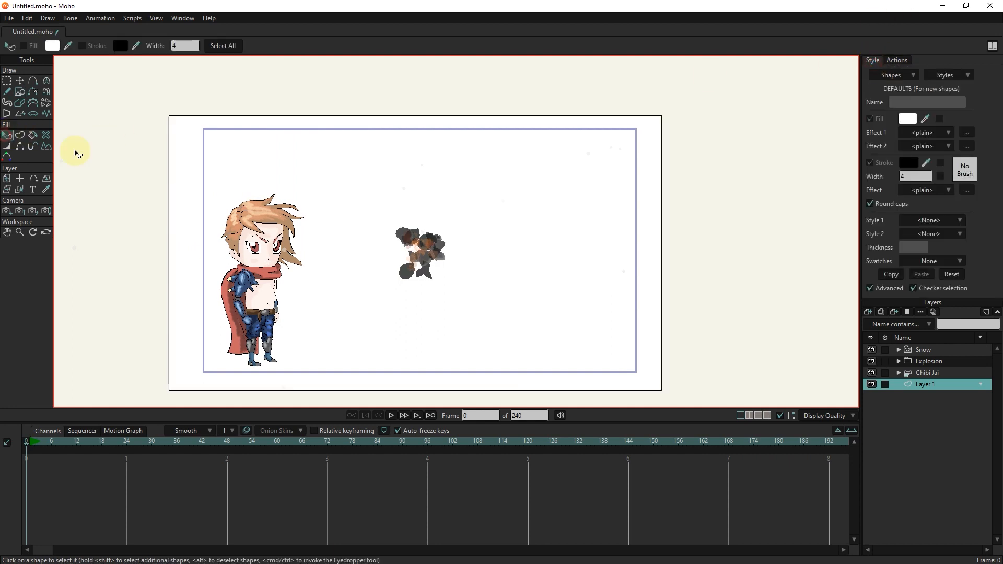
click(120, 45)
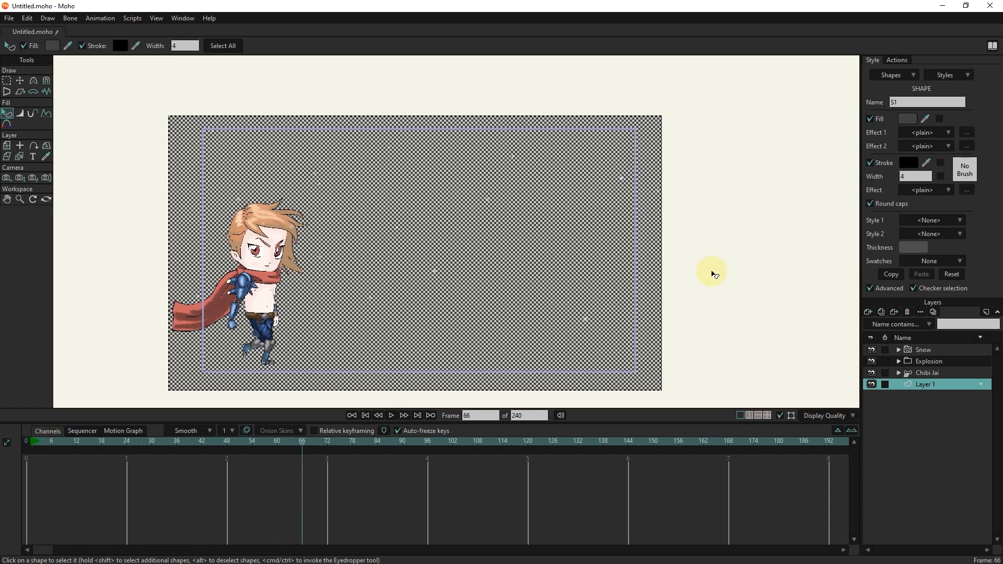
Step: Review the Snow layer's particle settings and play the scene to preview the snowfall
click(922, 350)
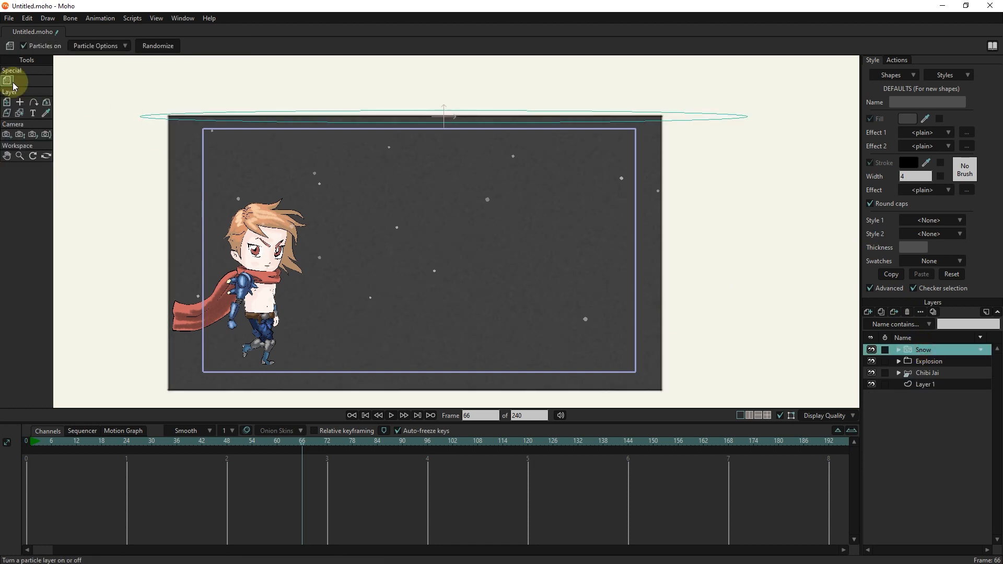
click(96, 45)
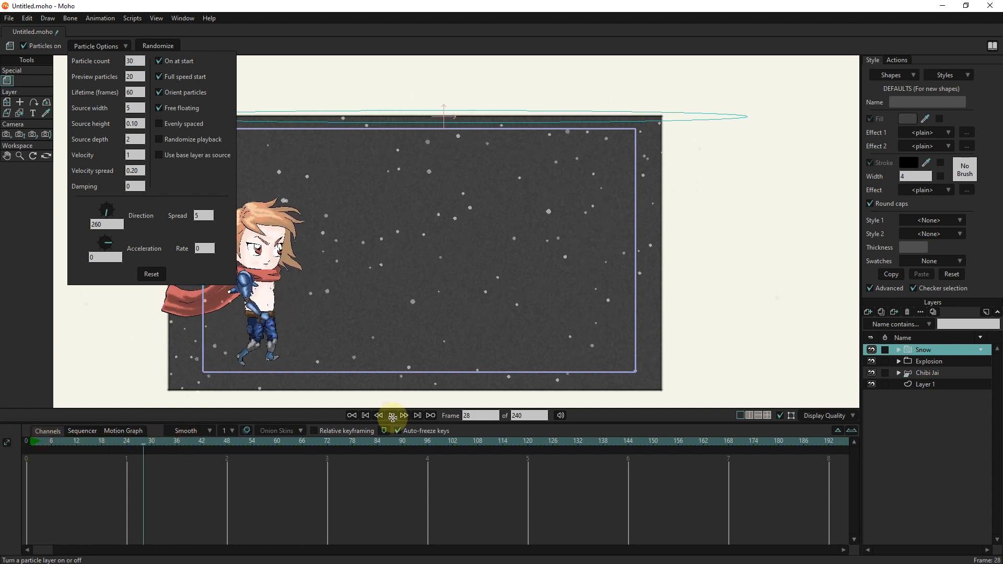
click(391, 415)
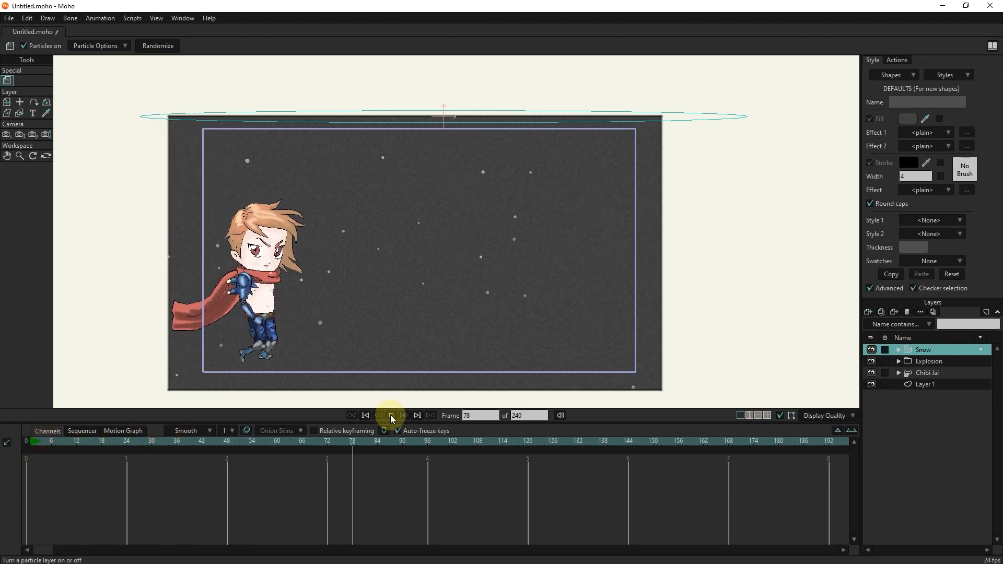
click(403, 416)
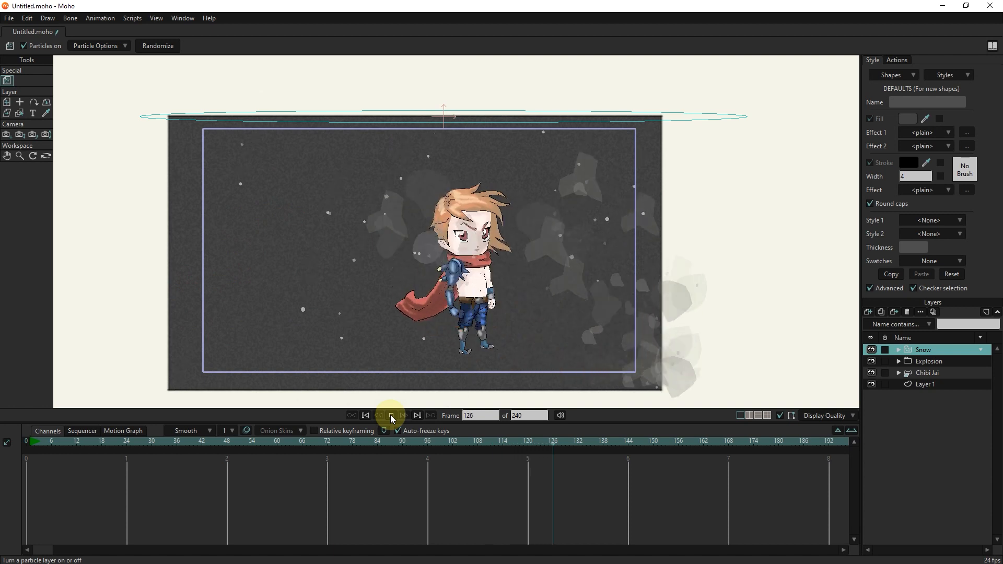
click(365, 415)
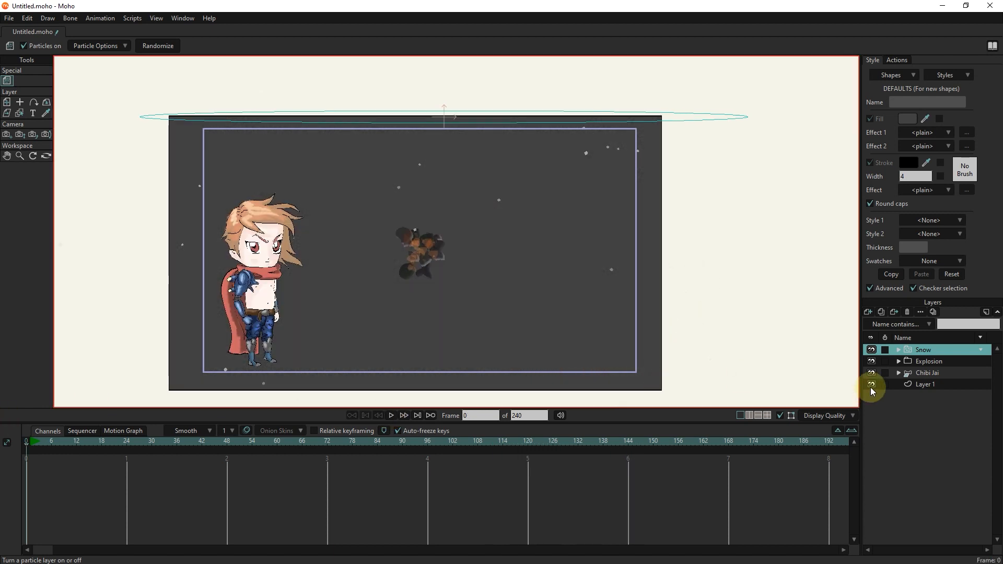
click(133, 17)
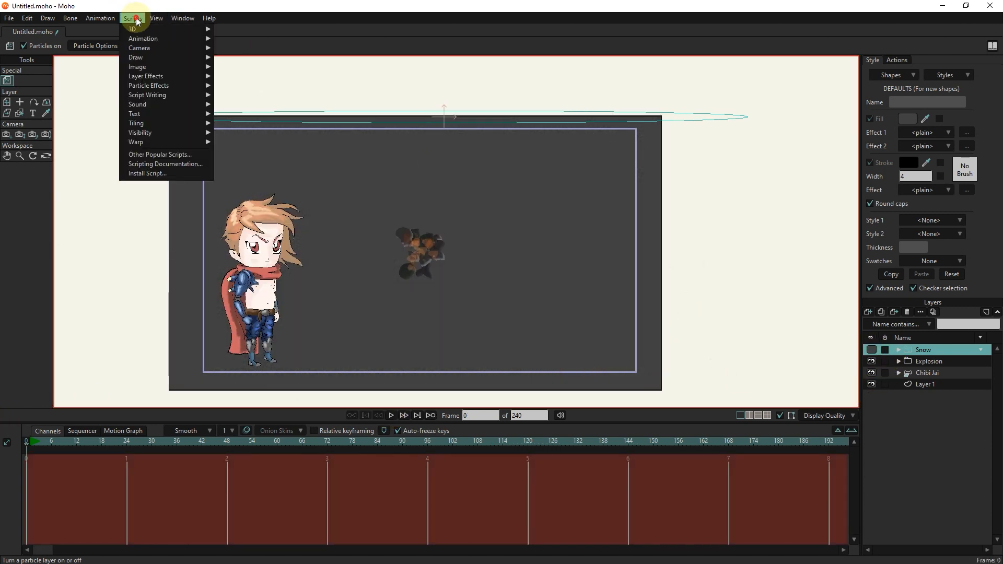
Step: Add a Sparkles particle layer with an orange sparkle colour
click(147, 84)
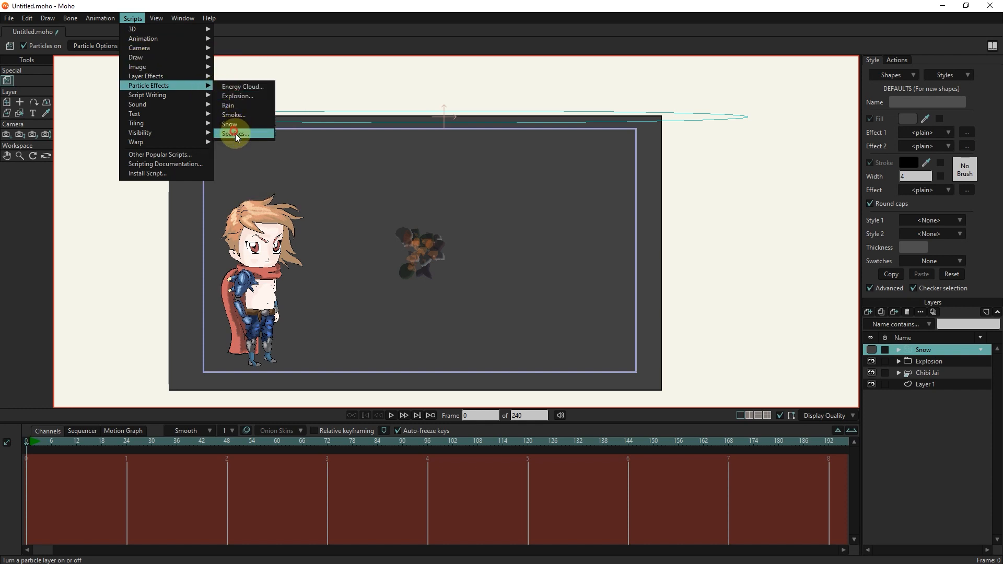
click(236, 133)
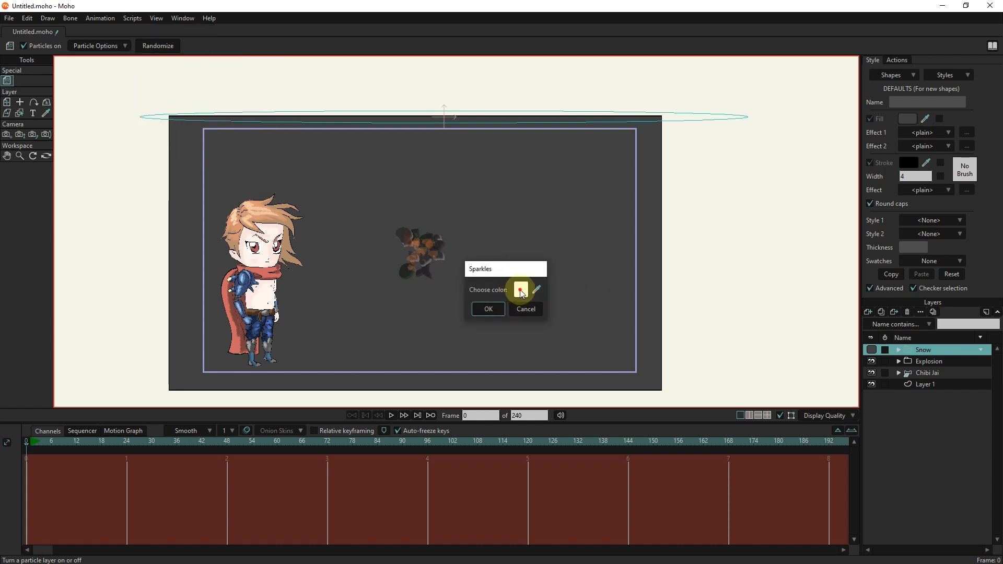
click(520, 289)
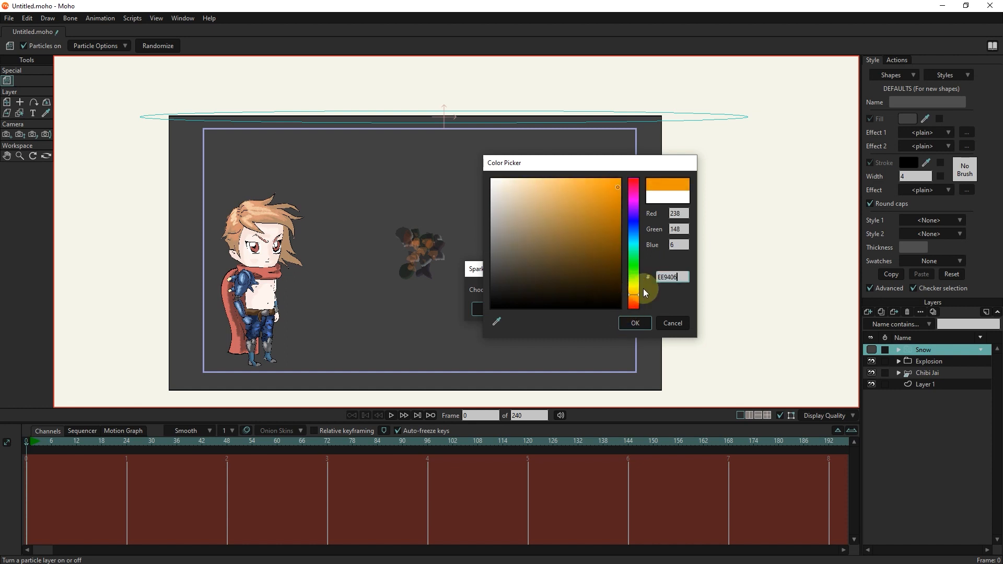
click(634, 322)
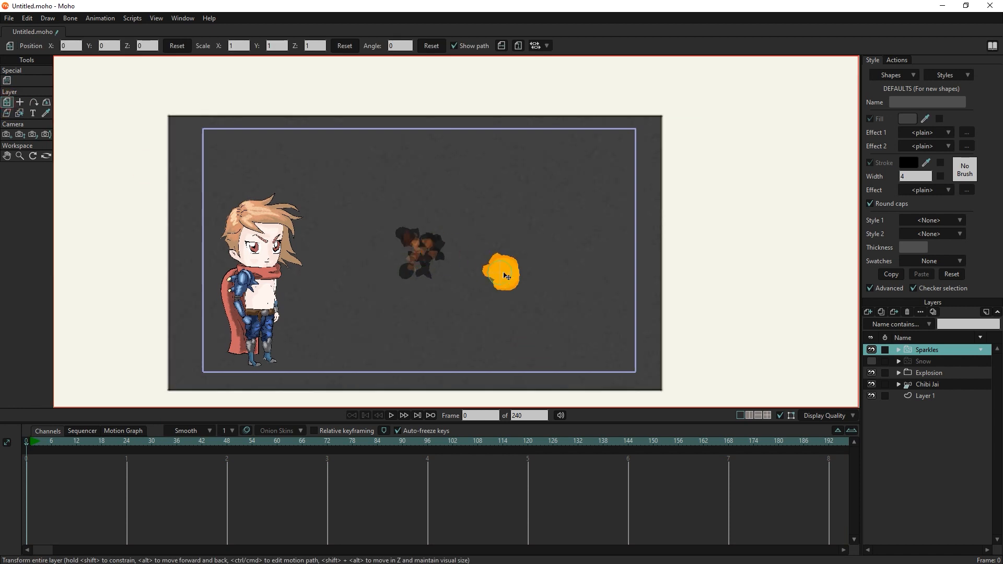
Step: Set the sparkles to 500 particles with 180-degree spread and rotate the emission direction
click(251, 440)
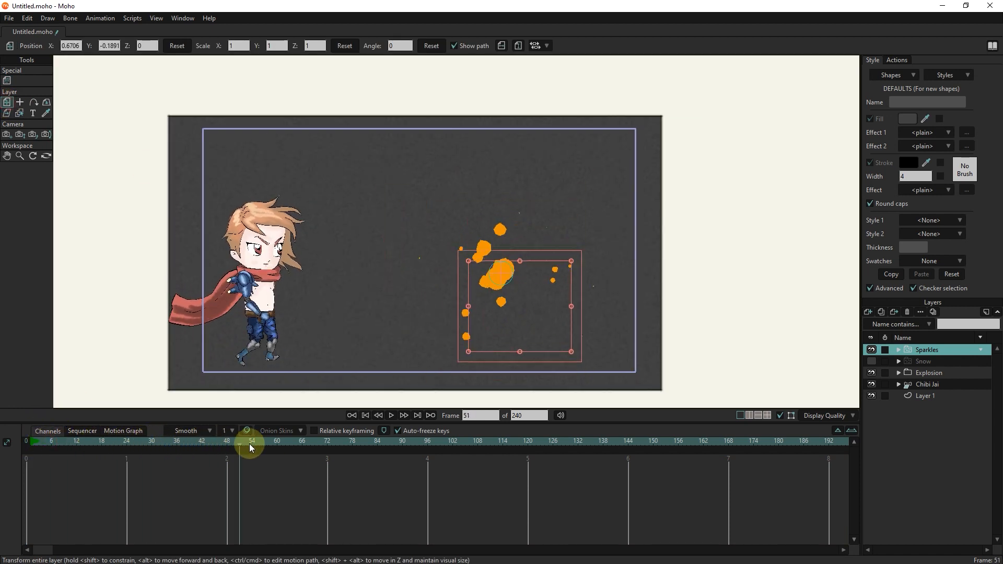
click(8, 80)
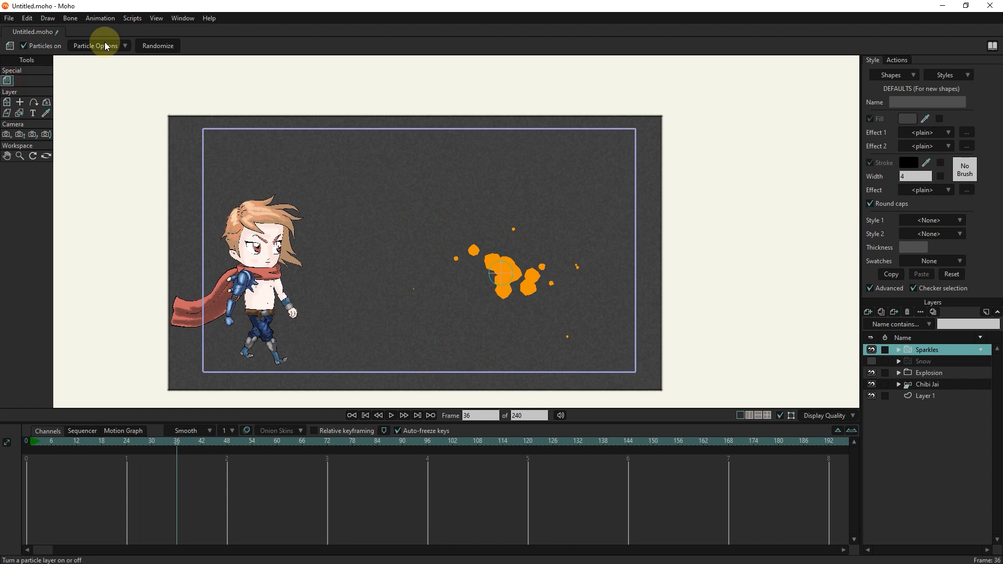
click(97, 45)
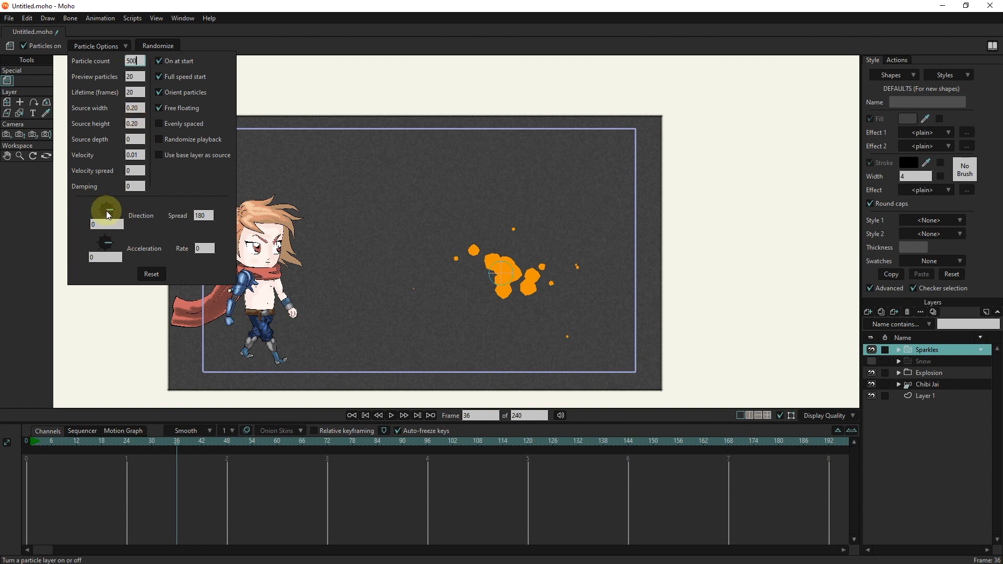
drag(104, 210, 102, 214)
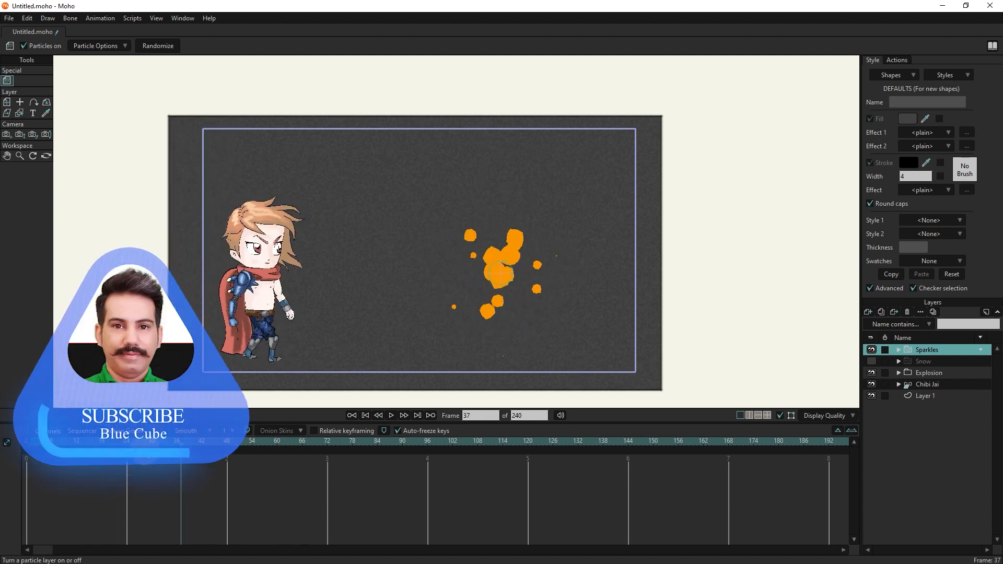
Step: Return to frame 0 and reopen the Sparkles settings, direction now near 185 degrees
click(364, 415)
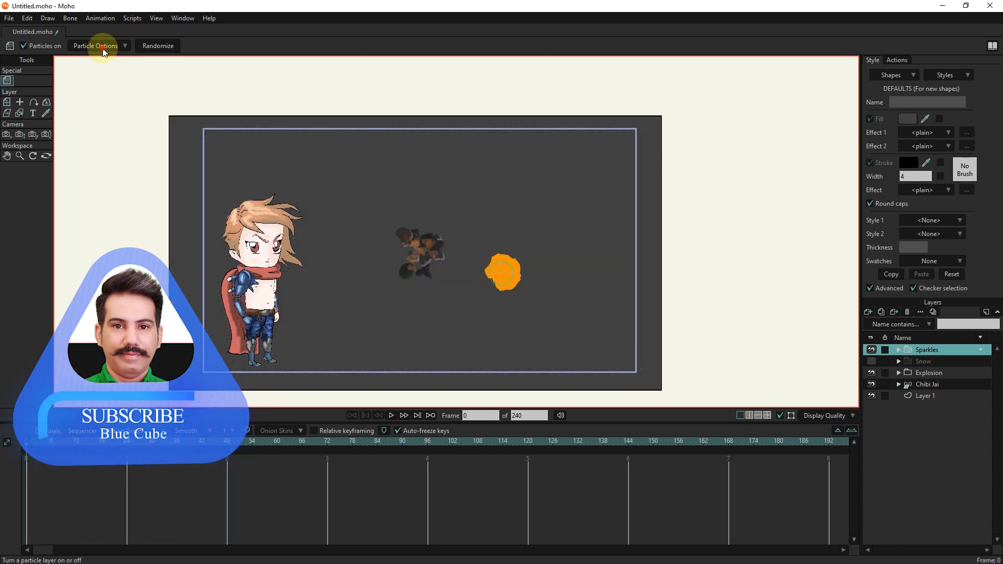
click(96, 45)
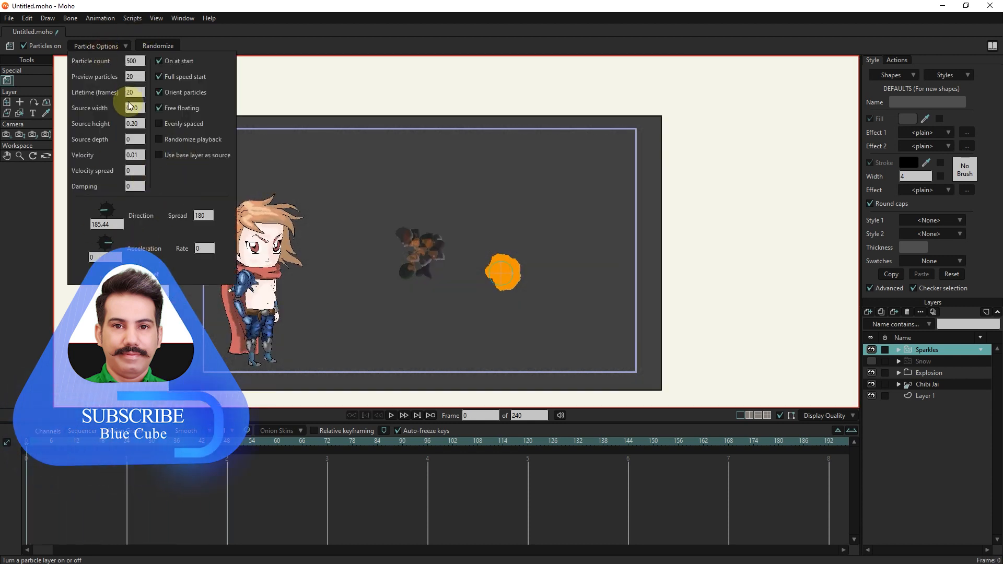